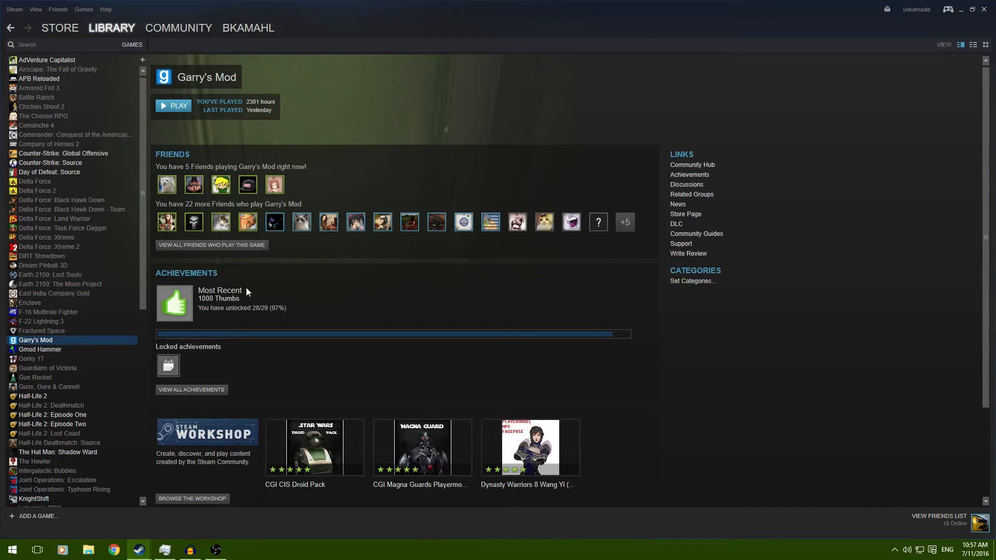
# - Bring up the right-click actions menu for Garry's Mod in the Steam library
pyautogui.rightClick(35, 341)
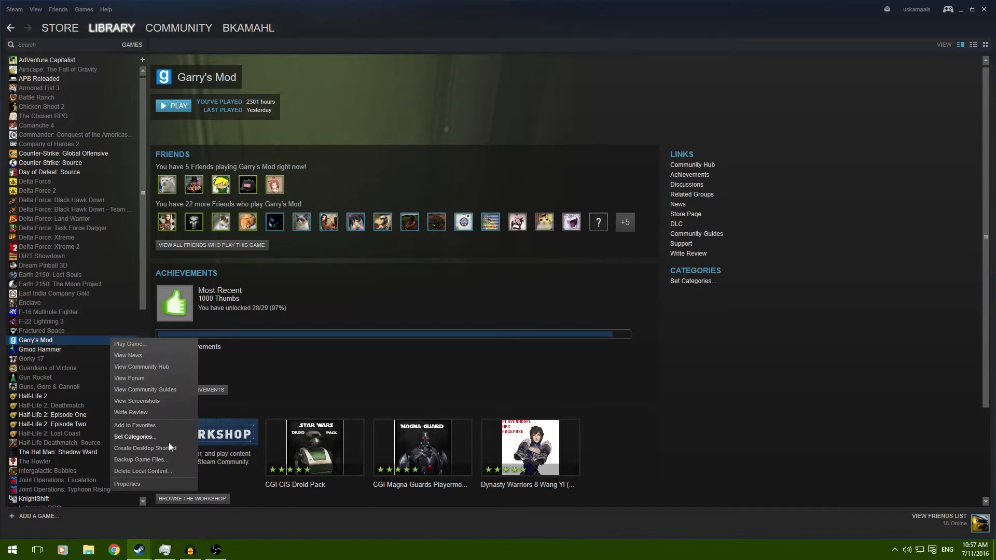
pyautogui.click(321, 292)
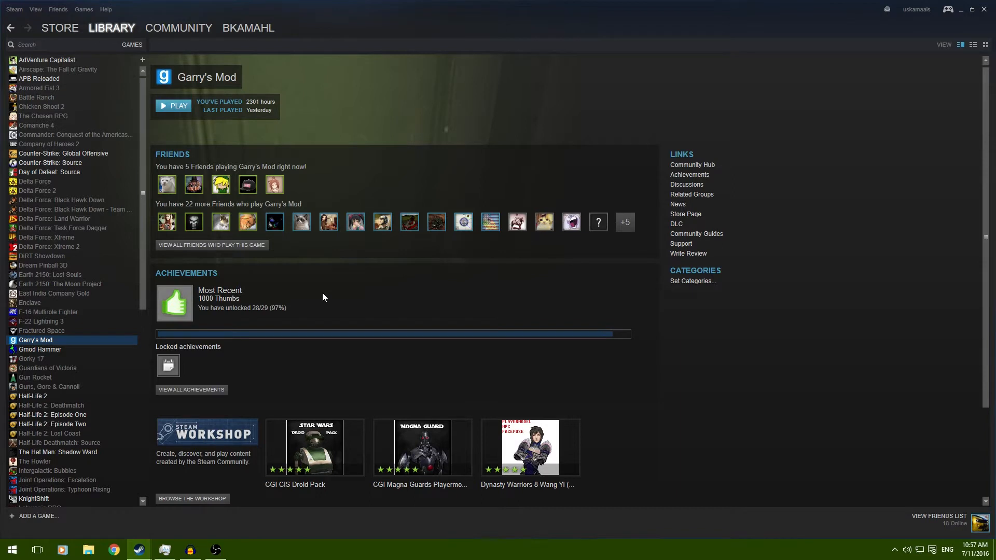
pyautogui.moveTo(337, 293)
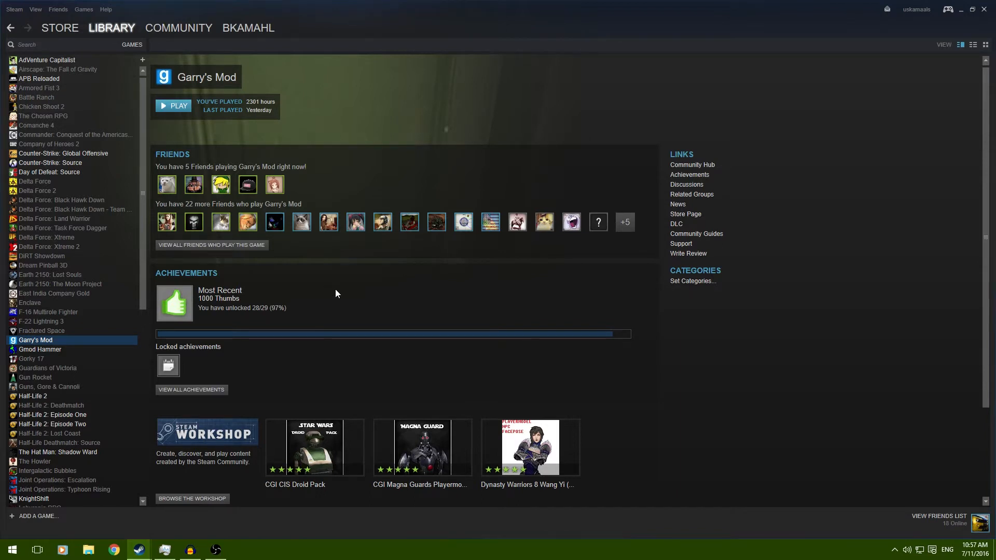
pyautogui.moveTo(318, 293)
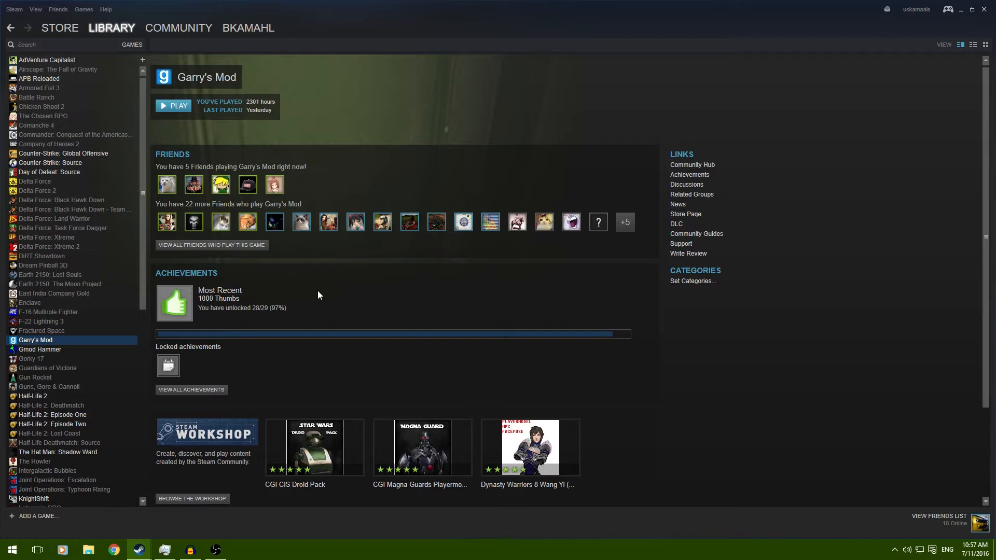
pyautogui.moveTo(193, 329)
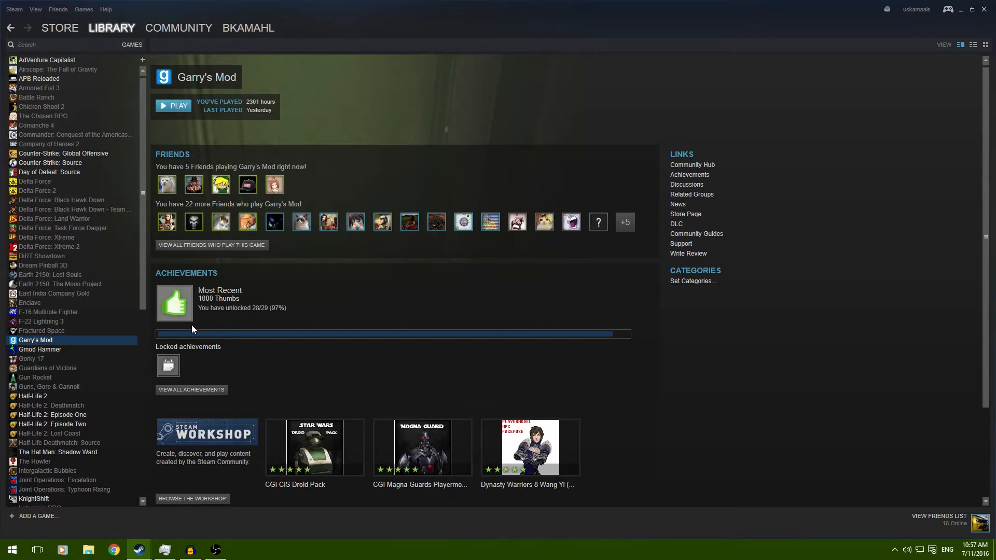
pyautogui.rightClick(35, 340)
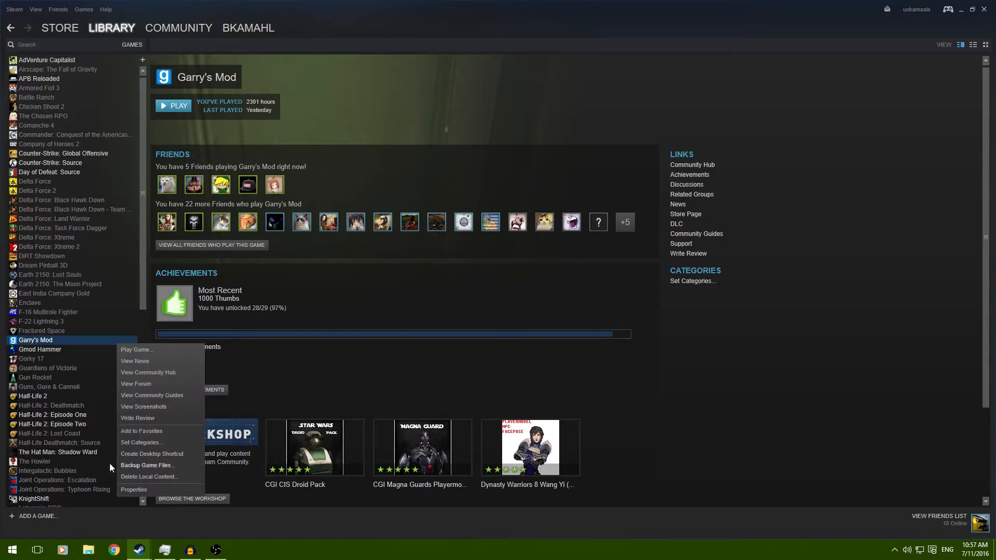
pyautogui.moveTo(134, 489)
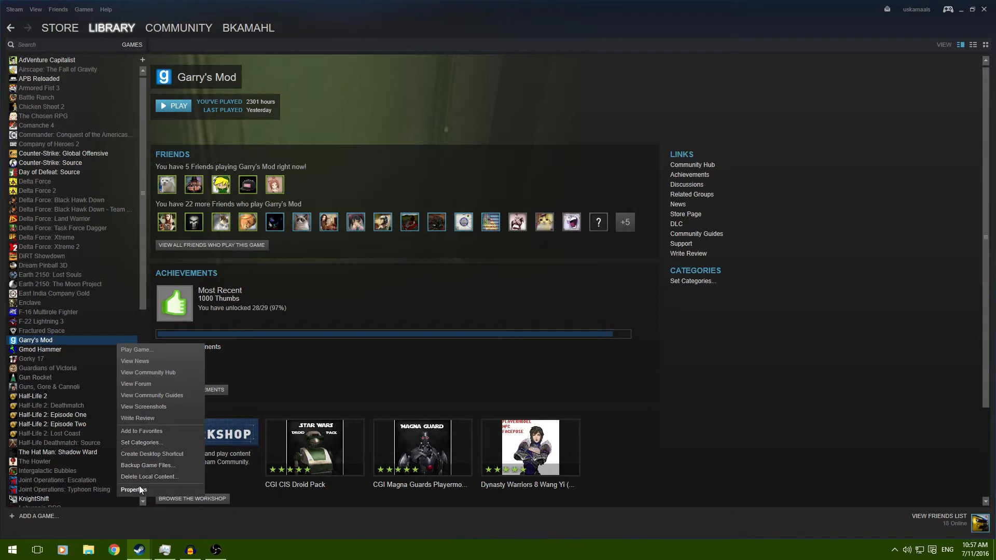
# - Show Garry's Mod's launch options: -console -high -threads 4 -novid
pyautogui.click(132, 490)
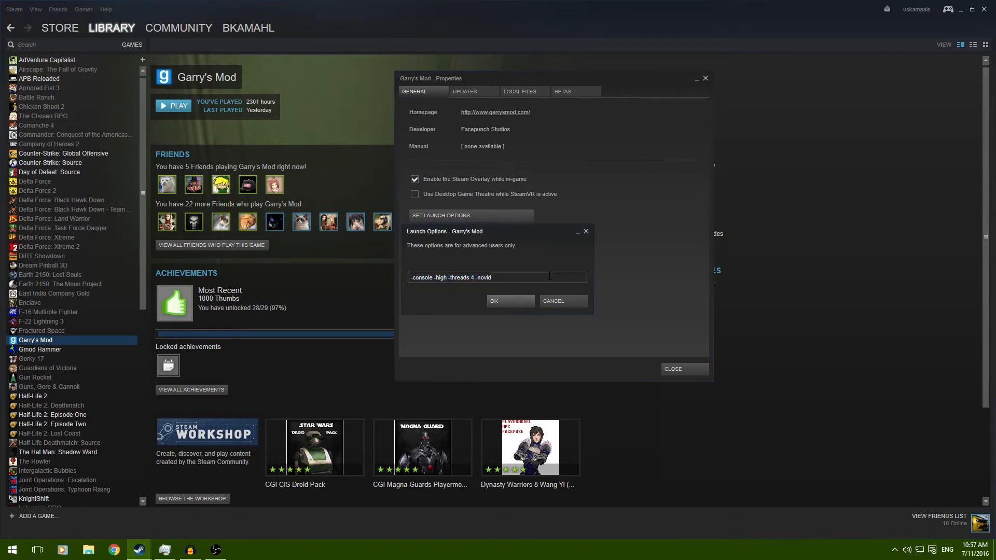
pyautogui.doubleClick(482, 278)
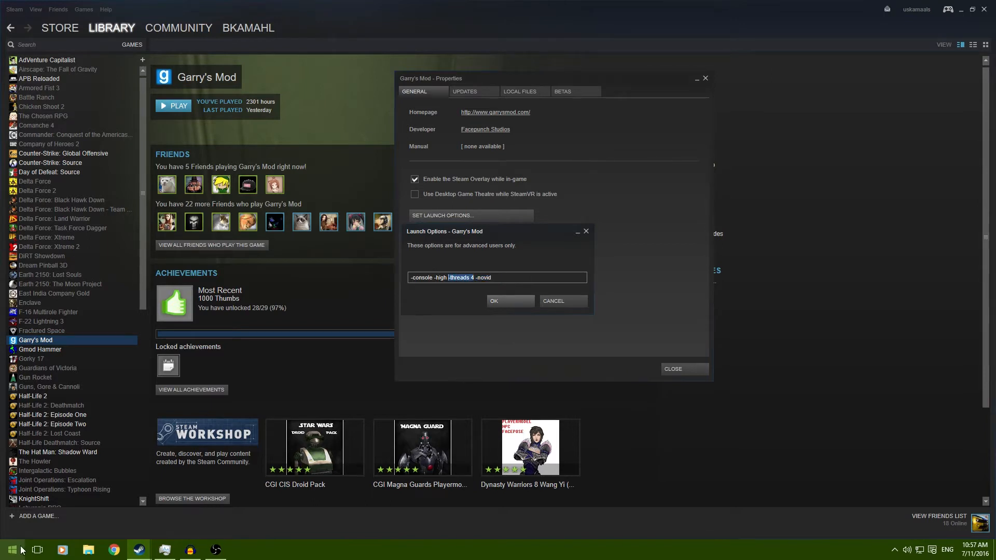
pyautogui.moveTo(111, 429)
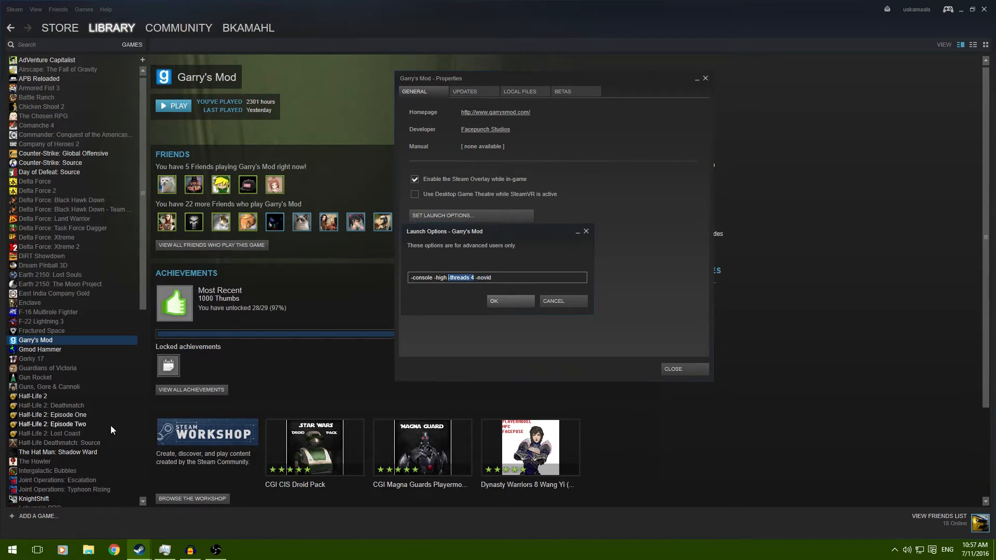
pyautogui.moveTo(111, 437)
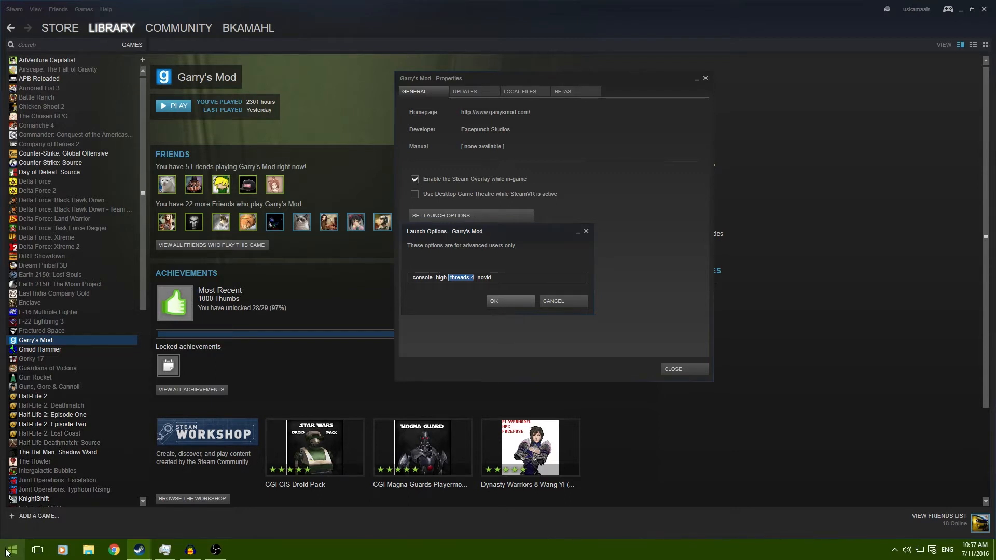
pyautogui.rightClick(8, 550)
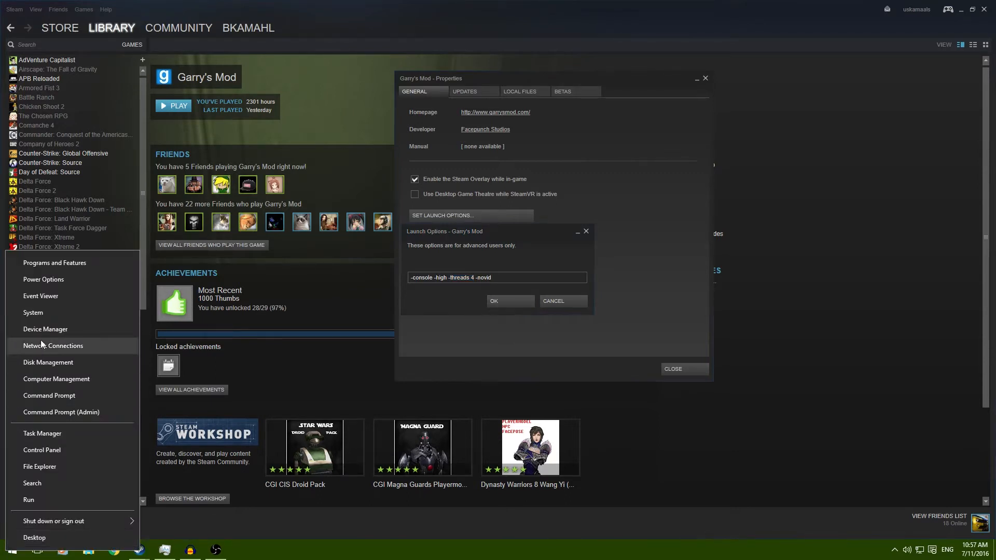
pyautogui.click(33, 312)
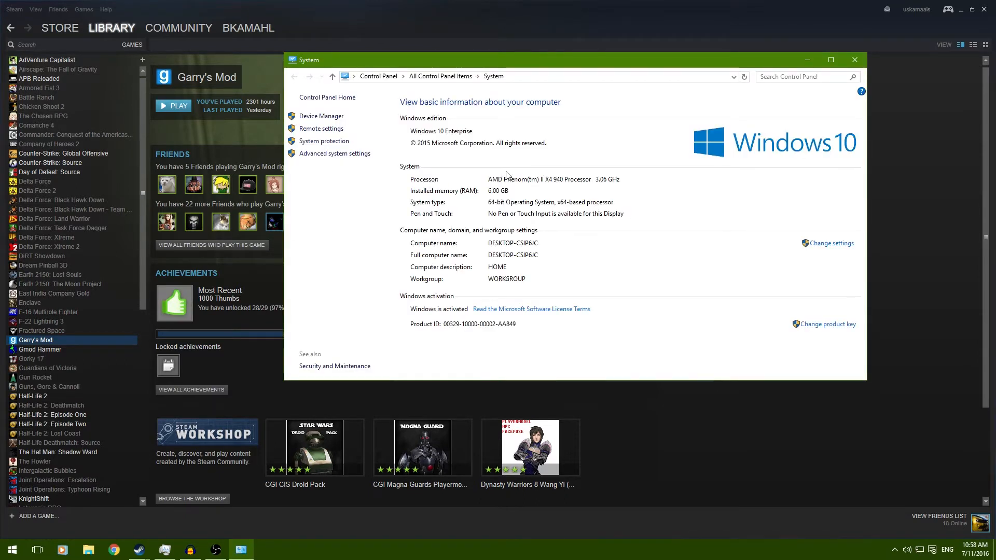
pyautogui.moveTo(537, 189)
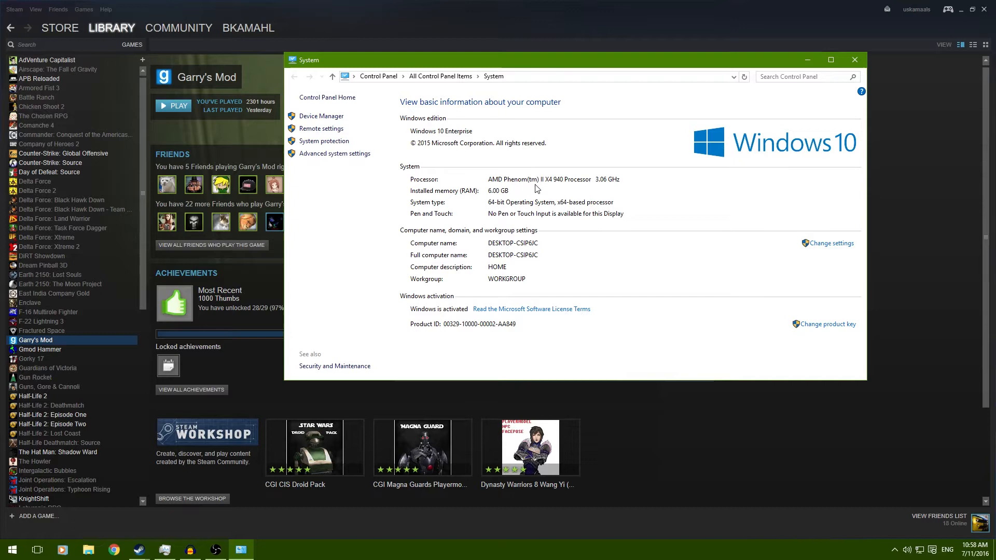
pyautogui.moveTo(502, 145)
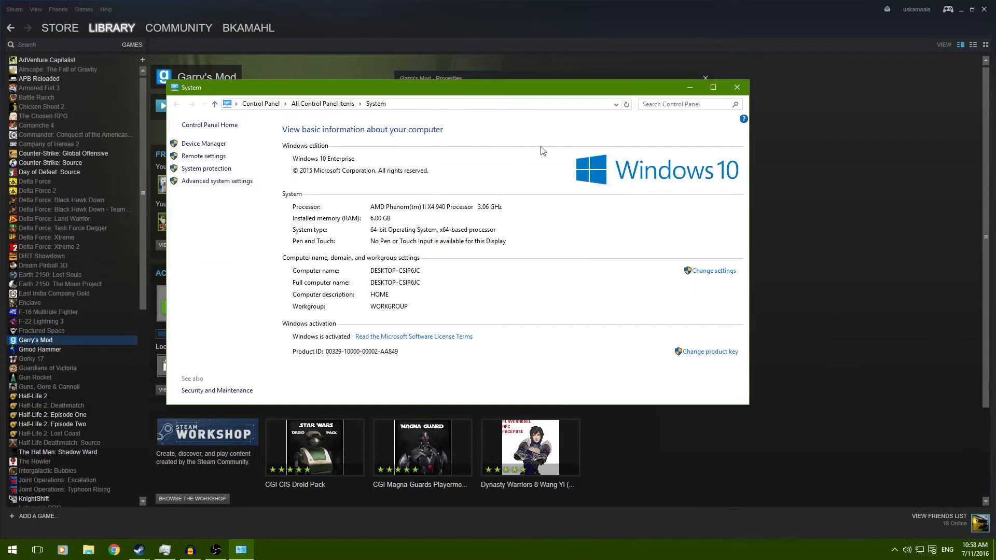
pyautogui.click(737, 88)
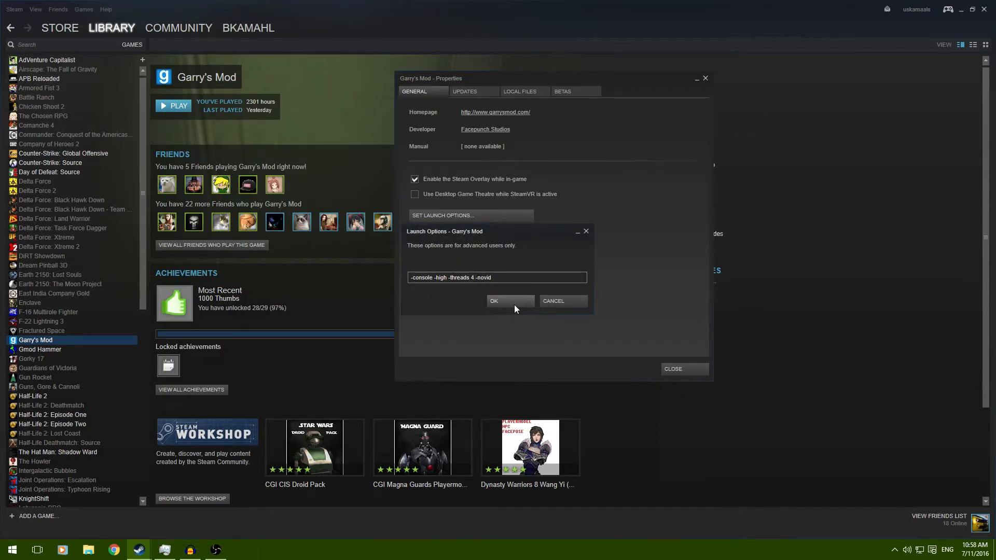
# - Confirm the launch options and view the July 2016 Update post's multi-core rendering commands
pyautogui.click(509, 302)
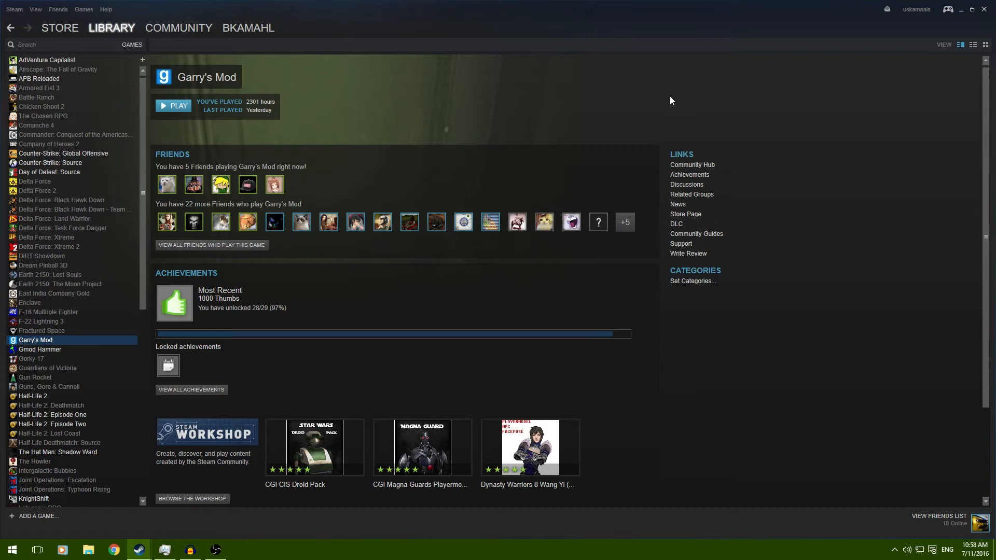
pyautogui.moveTo(685, 214)
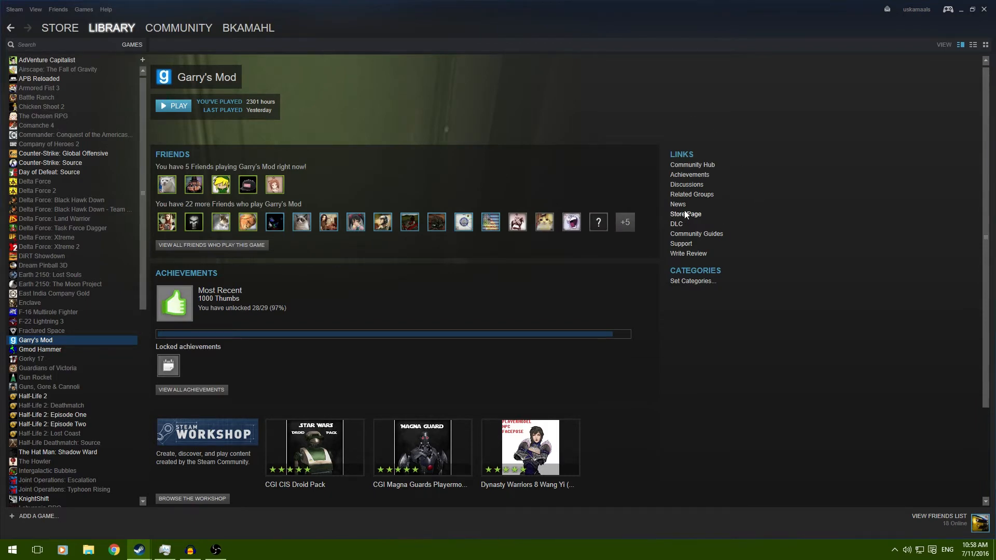
pyautogui.click(678, 204)
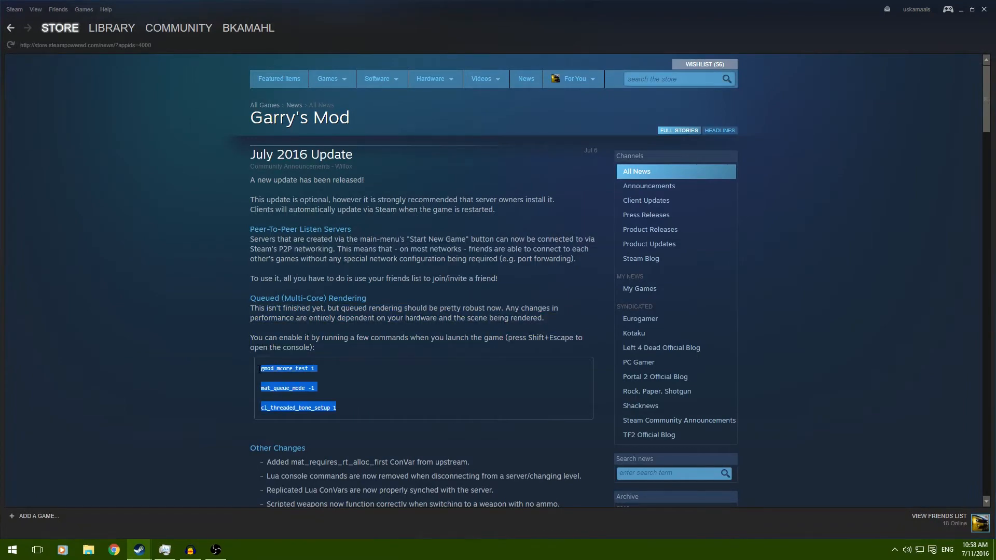
pyautogui.scroll(-3)
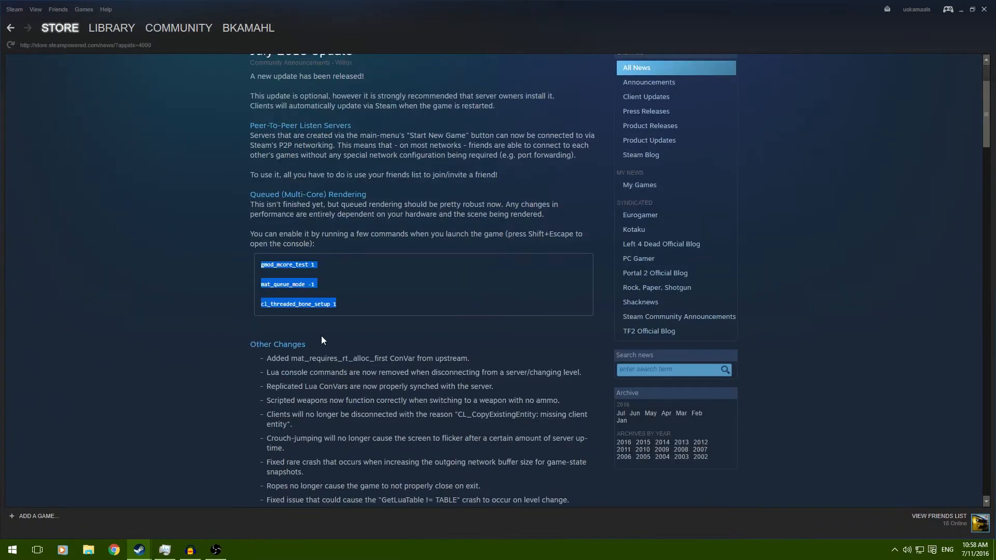
pyautogui.scroll(3)
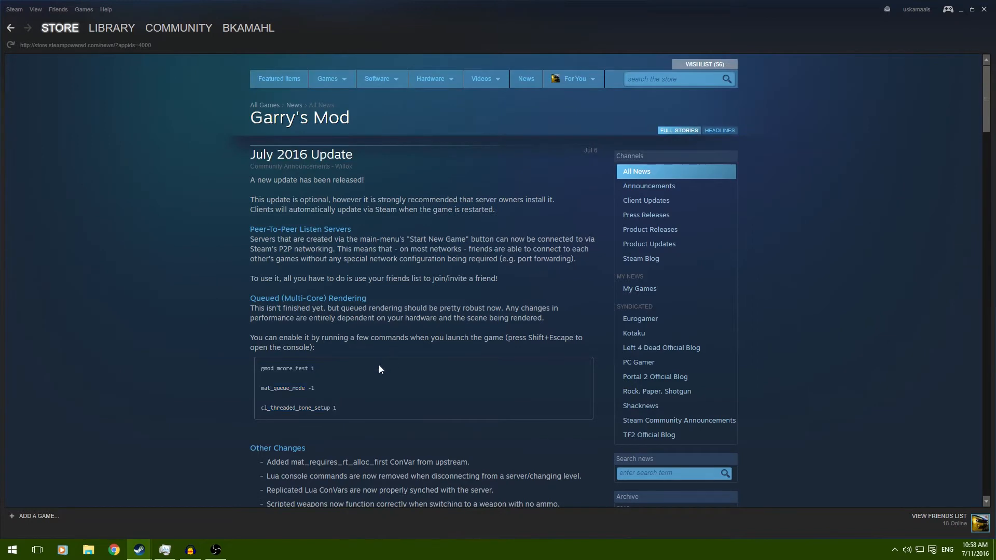
pyautogui.doubleClick(312, 407)
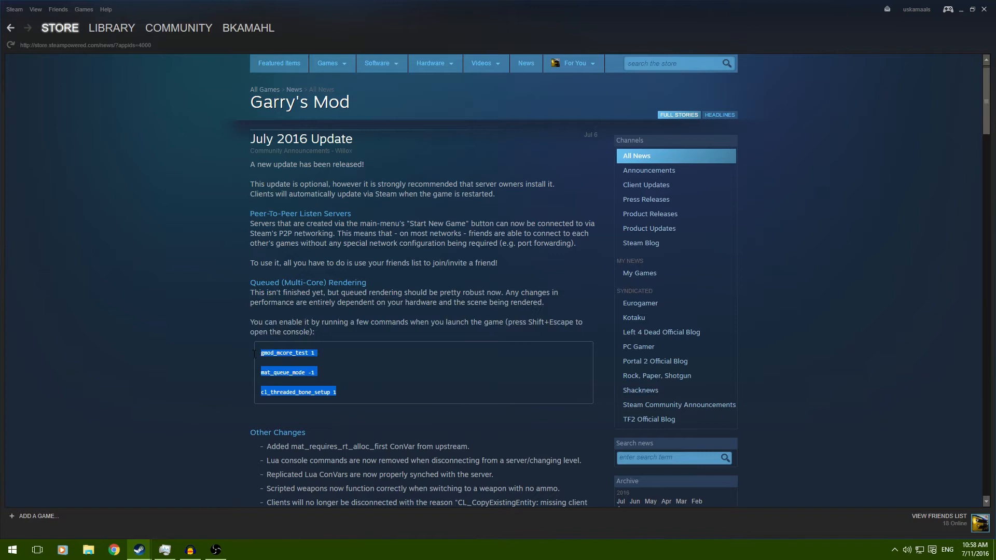
pyautogui.moveTo(248, 446)
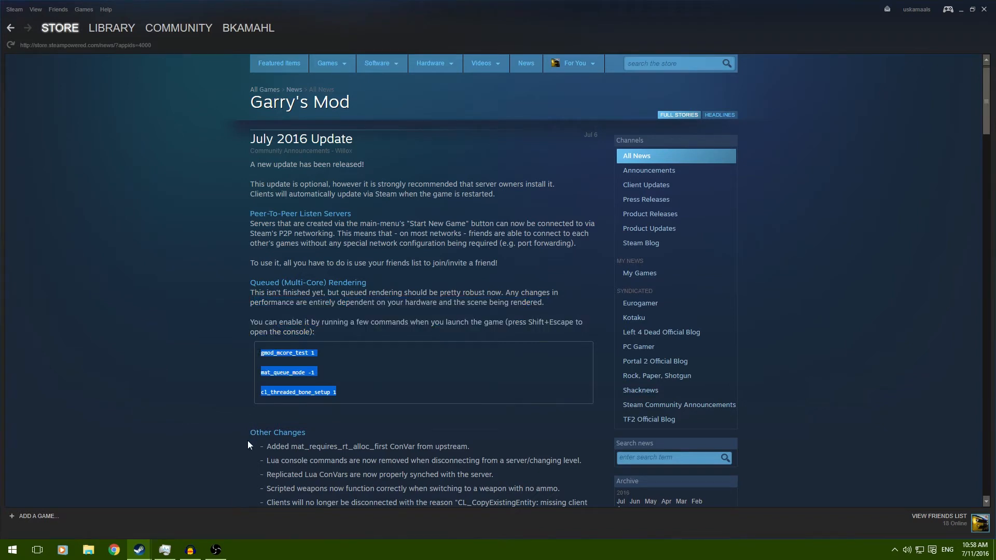
pyautogui.click(386, 361)
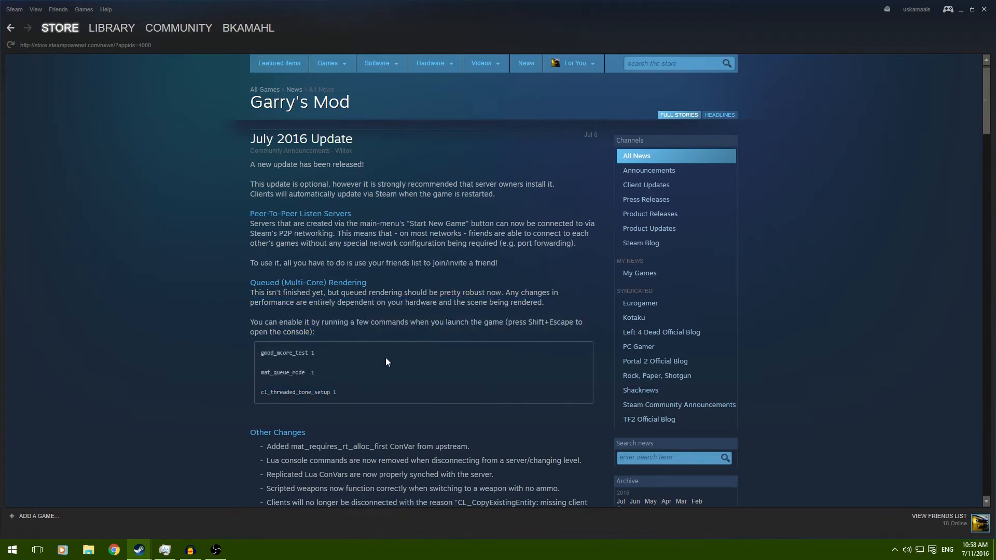
pyautogui.moveTo(357, 374)
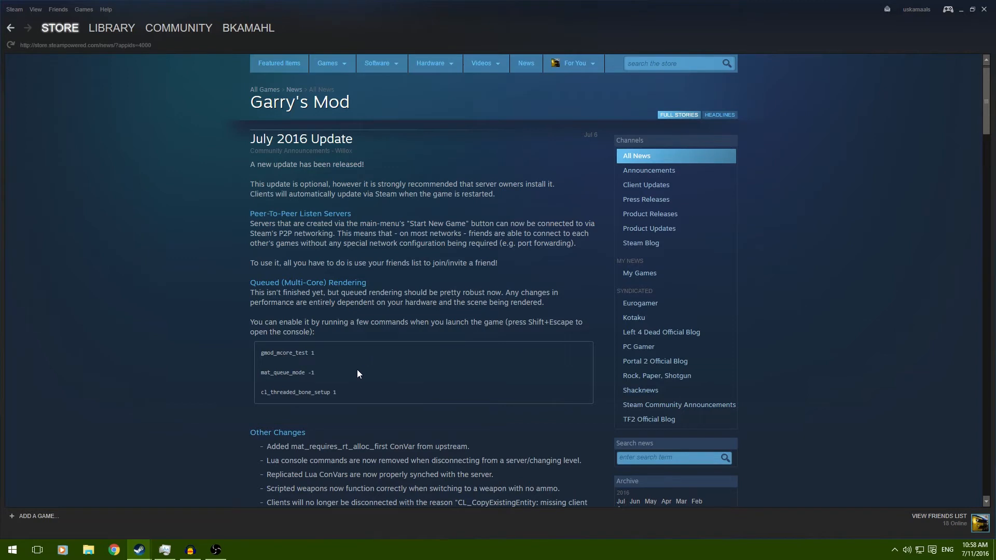
pyautogui.moveTo(159, 481)
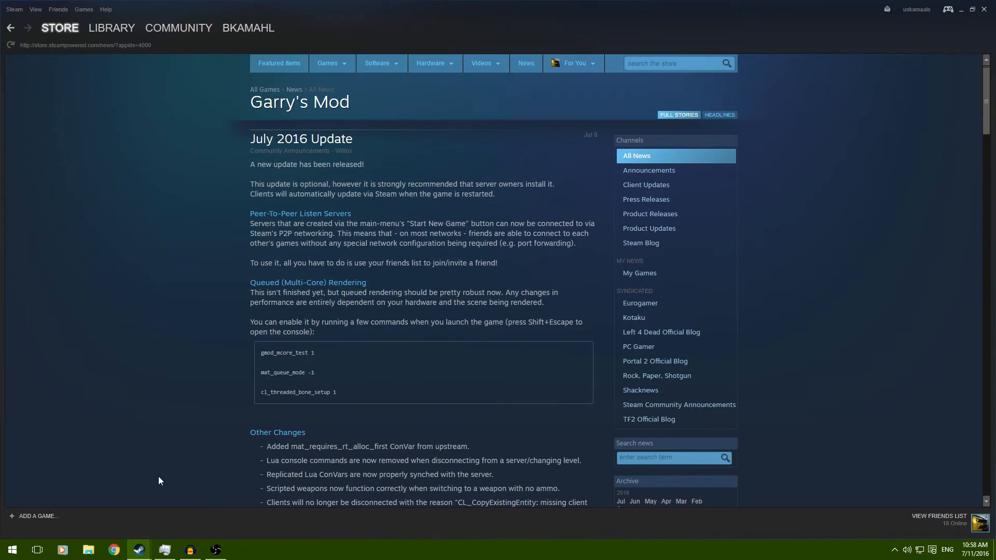
pyautogui.moveTo(90, 549)
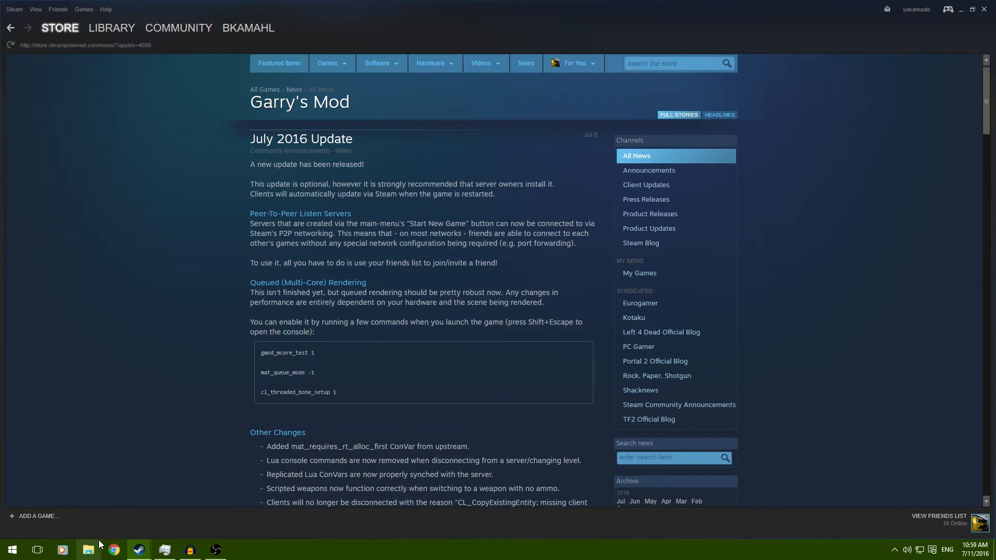
# - Browse to GarrysMod\garrysmod\cfg in File Explorer and open autoexec.cfg for editing
pyautogui.click(89, 550)
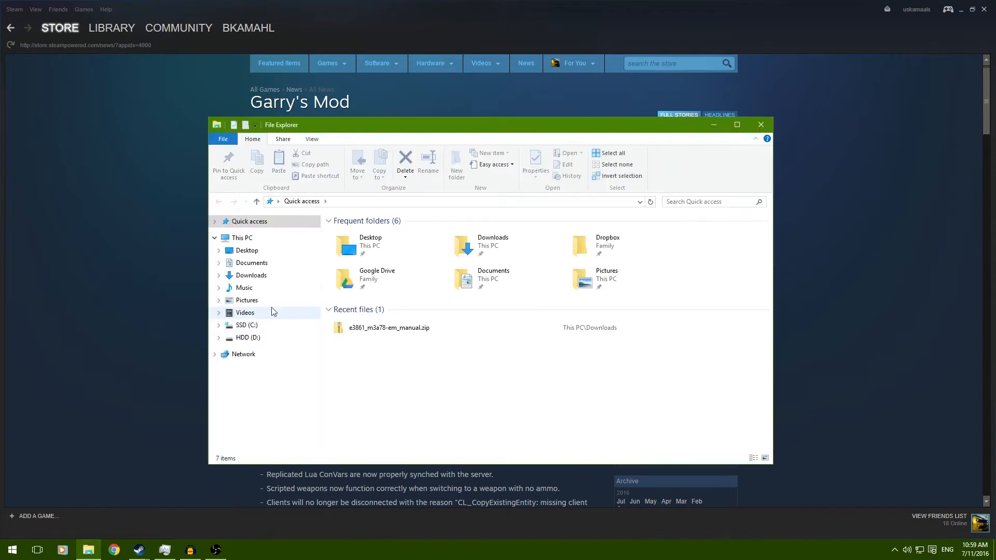
pyautogui.moveTo(353, 312)
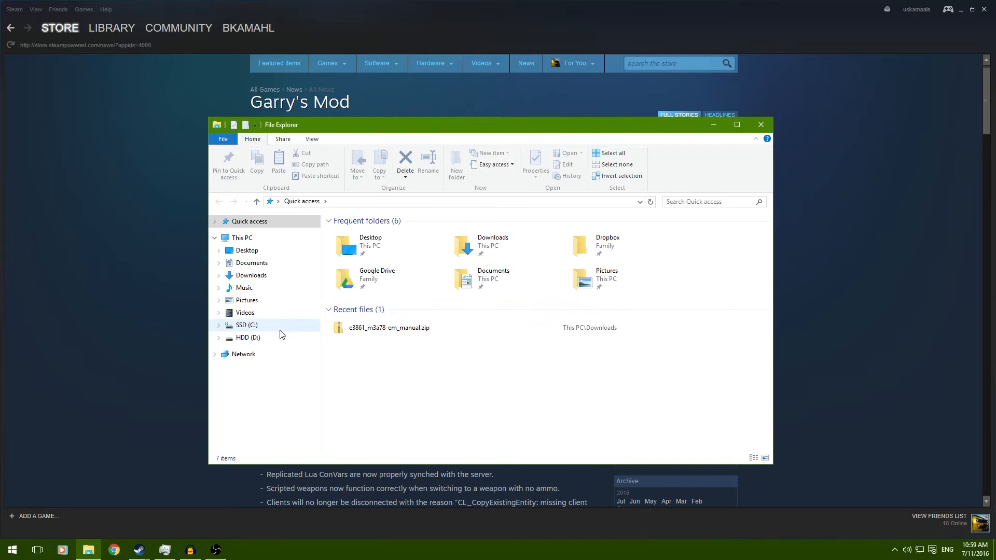
pyautogui.moveTo(260, 325)
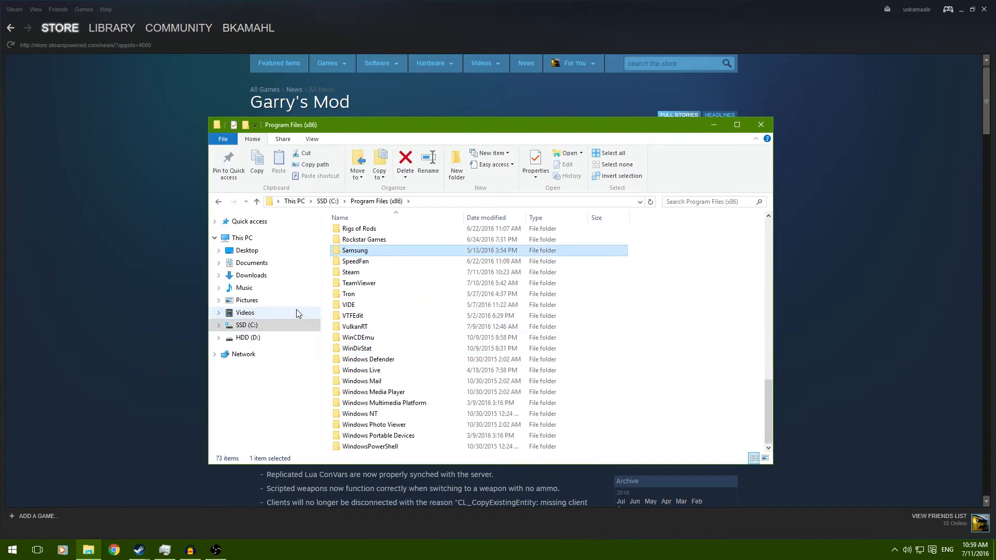
pyautogui.doubleClick(351, 272)
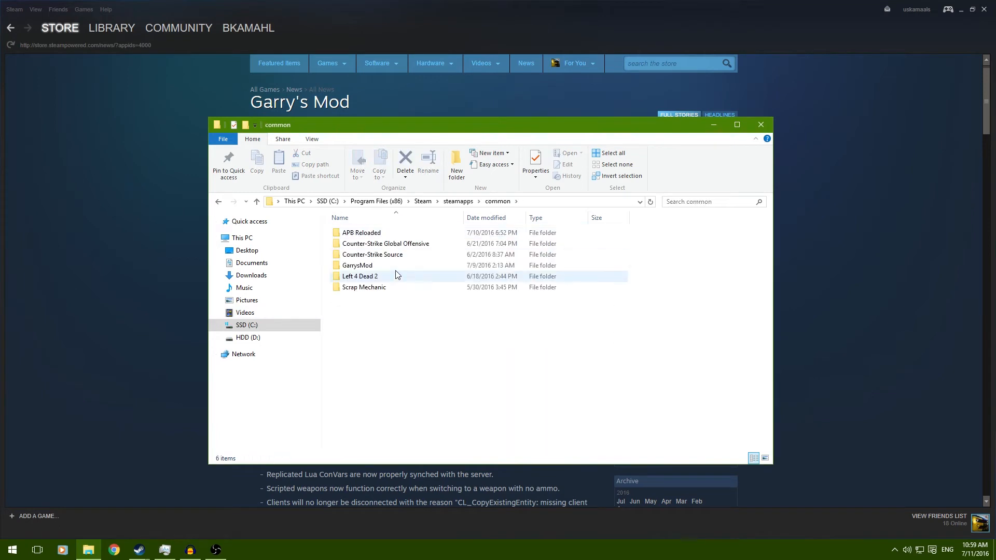
pyautogui.doubleClick(357, 264)
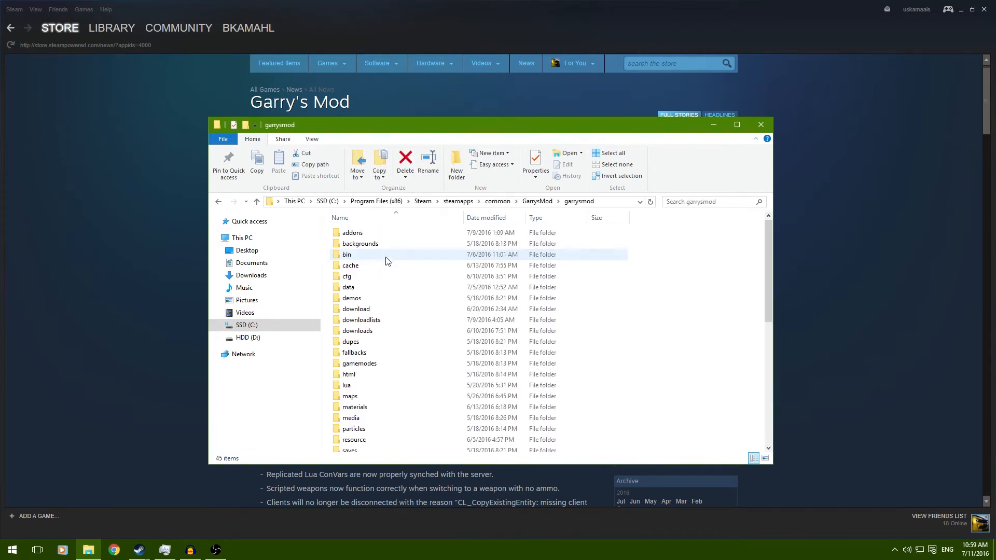
pyautogui.doubleClick(347, 277)
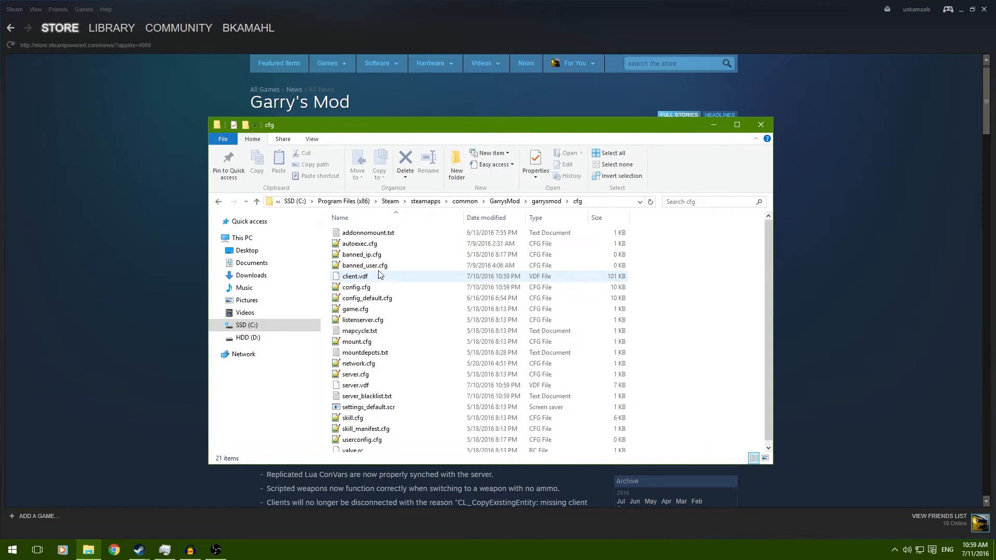
pyautogui.click(360, 243)
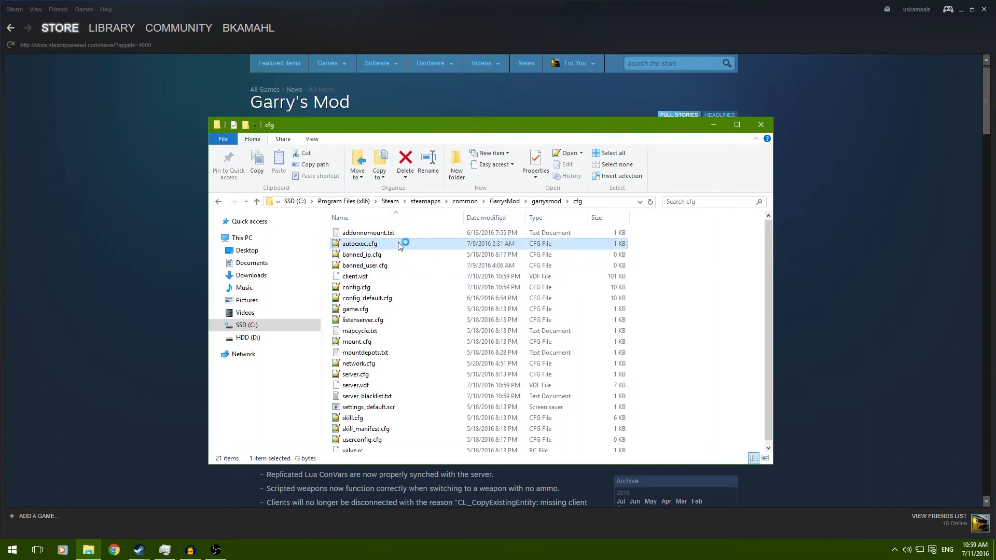
pyautogui.doubleClick(360, 243)
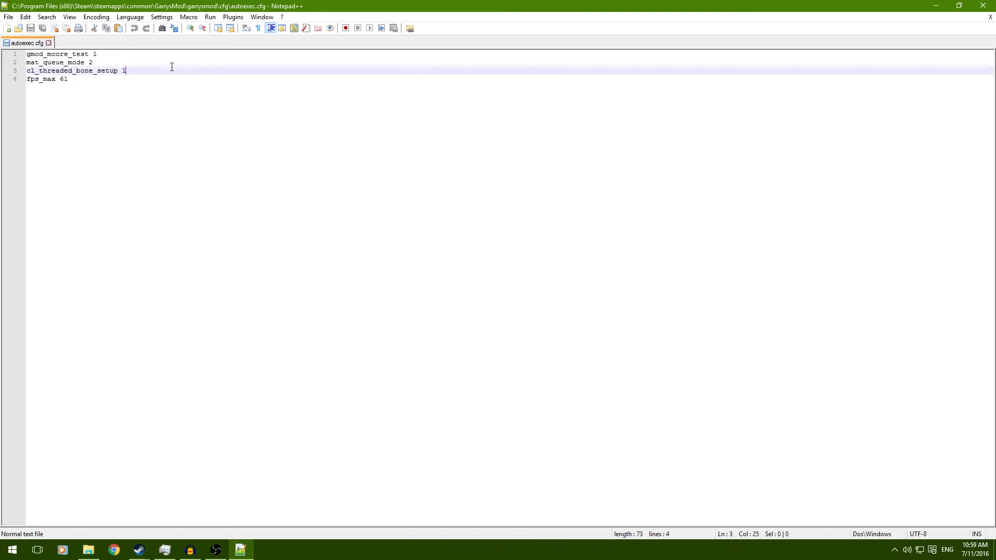
# - Review autoexec.cfg's multi-core commands and fps_max 61 in Notepad++ without changes
pyautogui.click(93, 62)
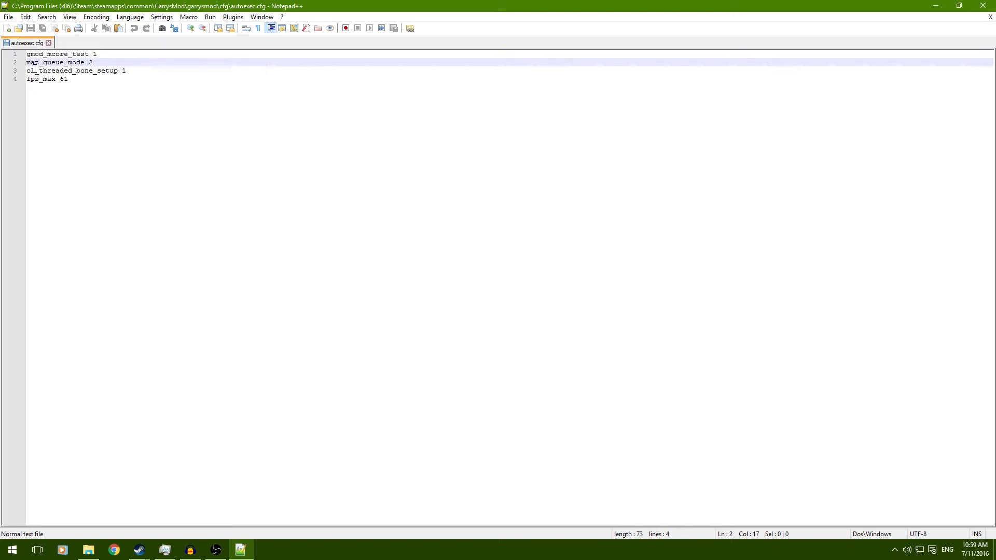
pyautogui.moveTo(27, 42)
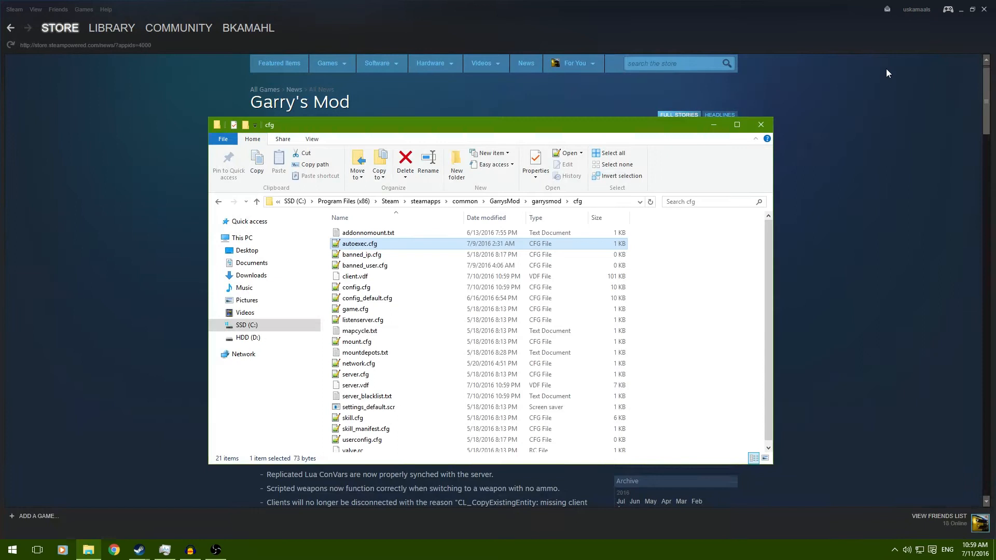
pyautogui.moveTo(761, 123)
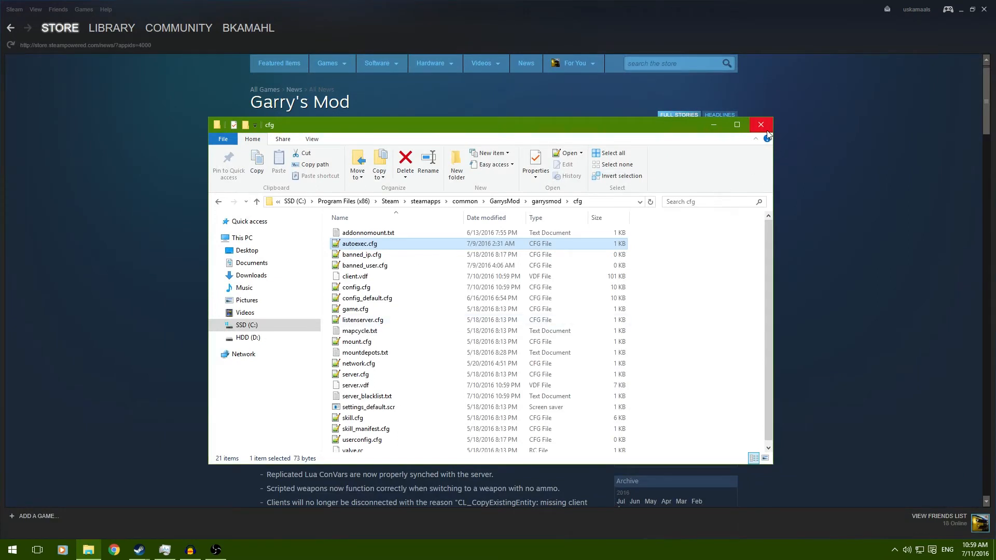
# - Close File Explorer and launch Garry's Mod from the Steam library
pyautogui.click(761, 125)
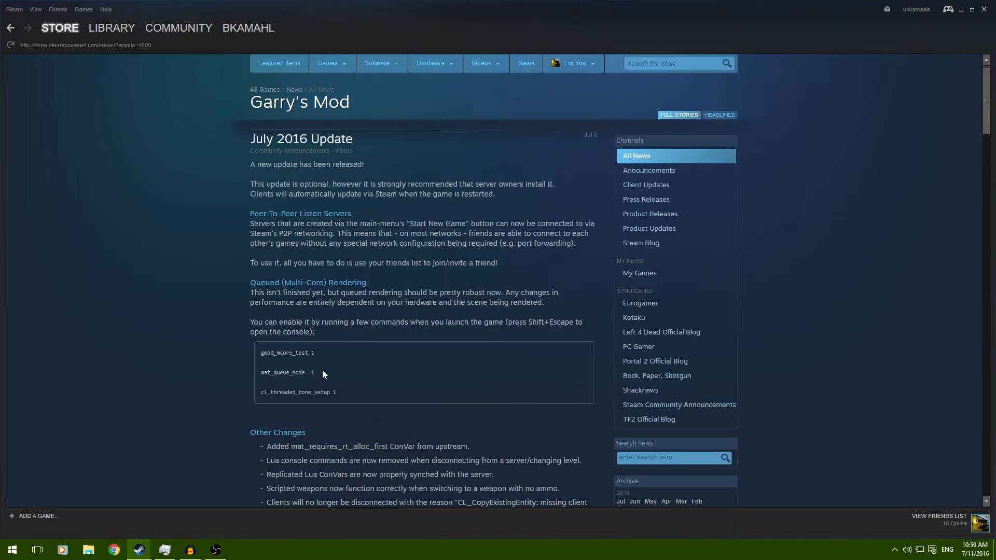
pyautogui.doubleClick(311, 372)
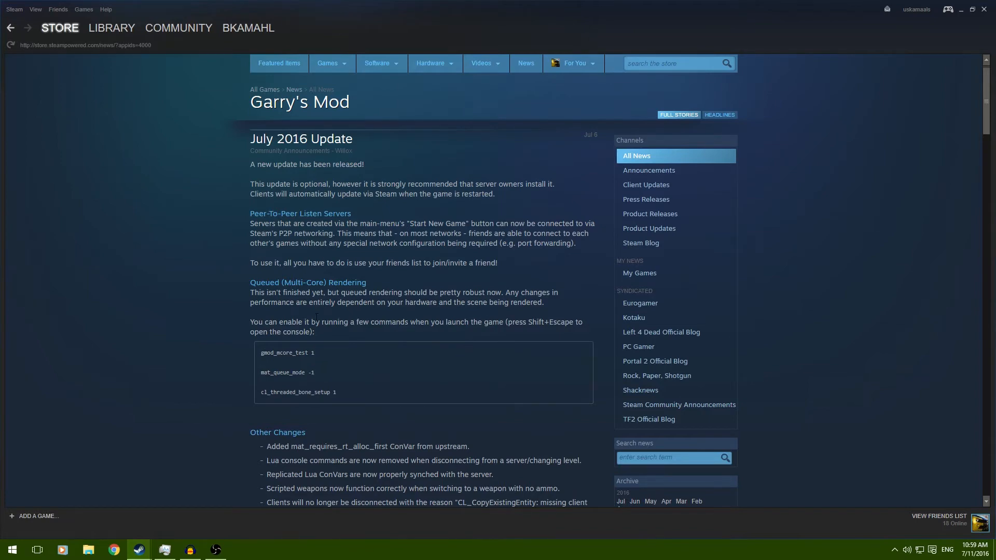
pyautogui.click(112, 27)
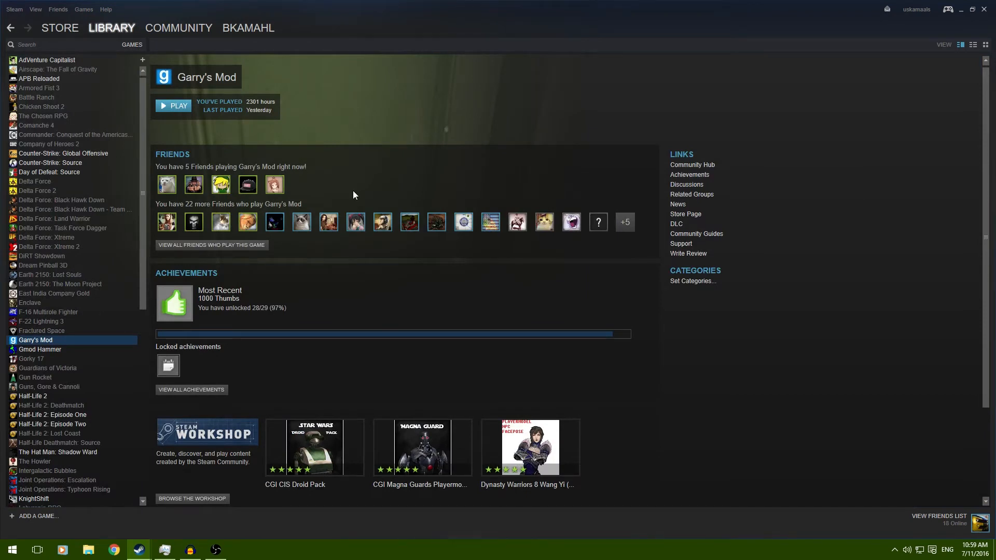
pyautogui.moveTo(327, 54)
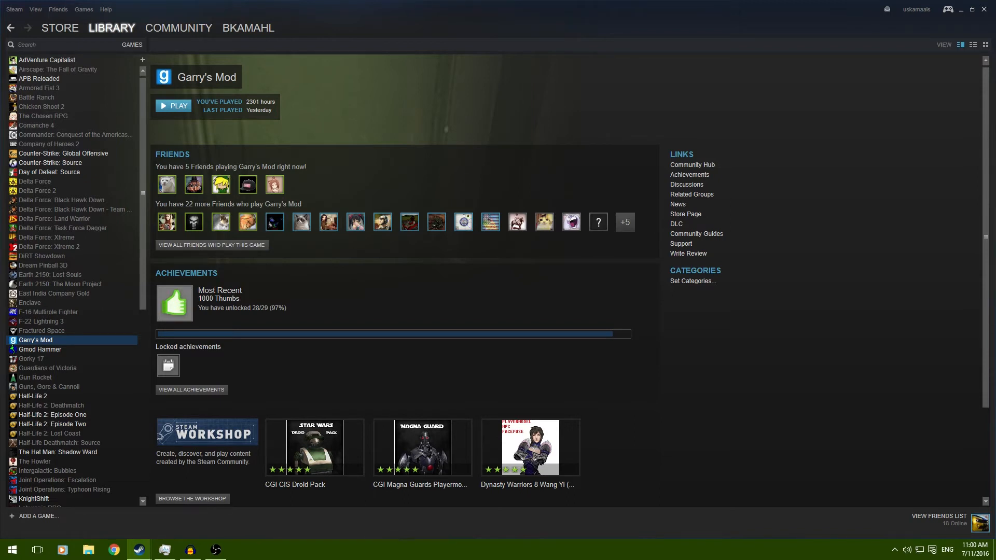
pyautogui.click(173, 106)
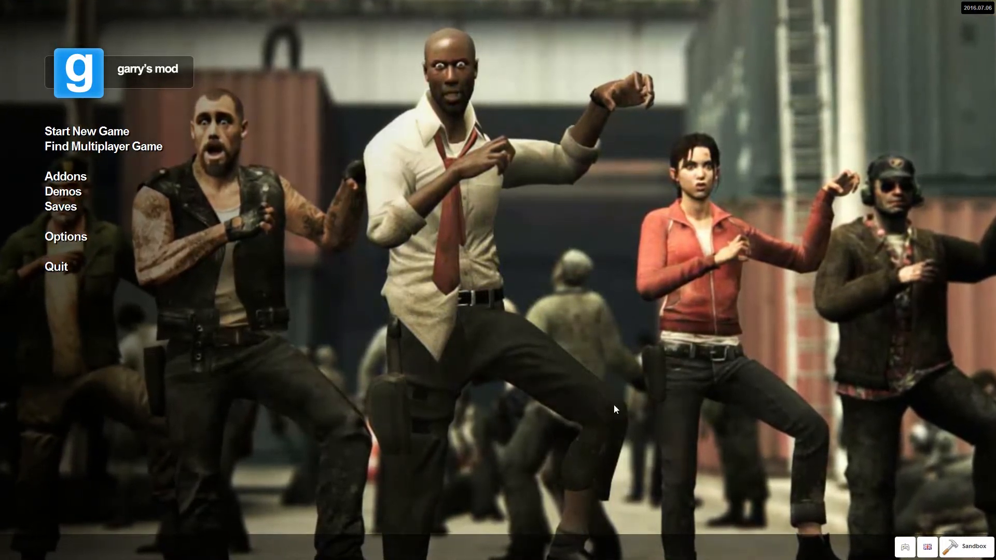
# - In the video options, keep the native 1920 x 1080 resolution and full screen display mode
pyautogui.click(64, 237)
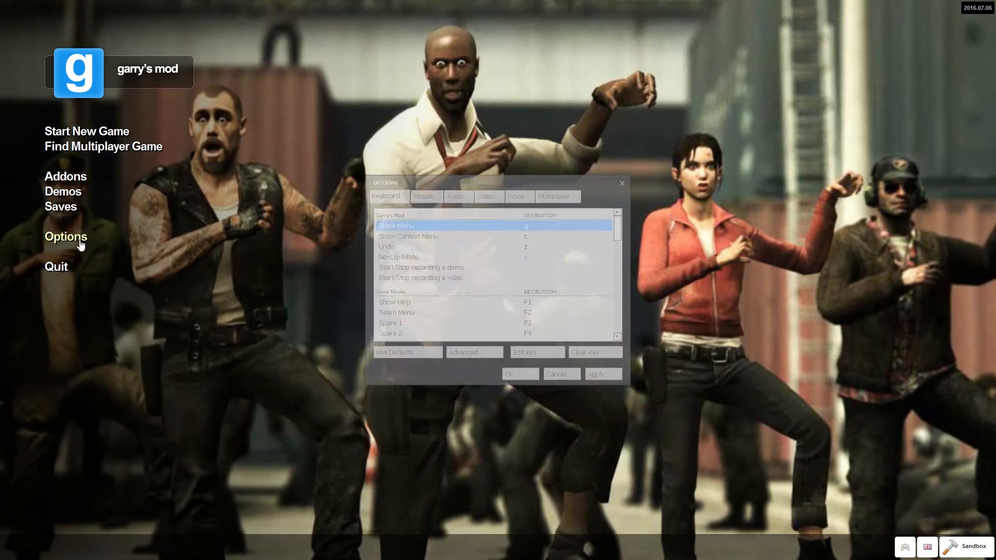
pyautogui.click(488, 197)
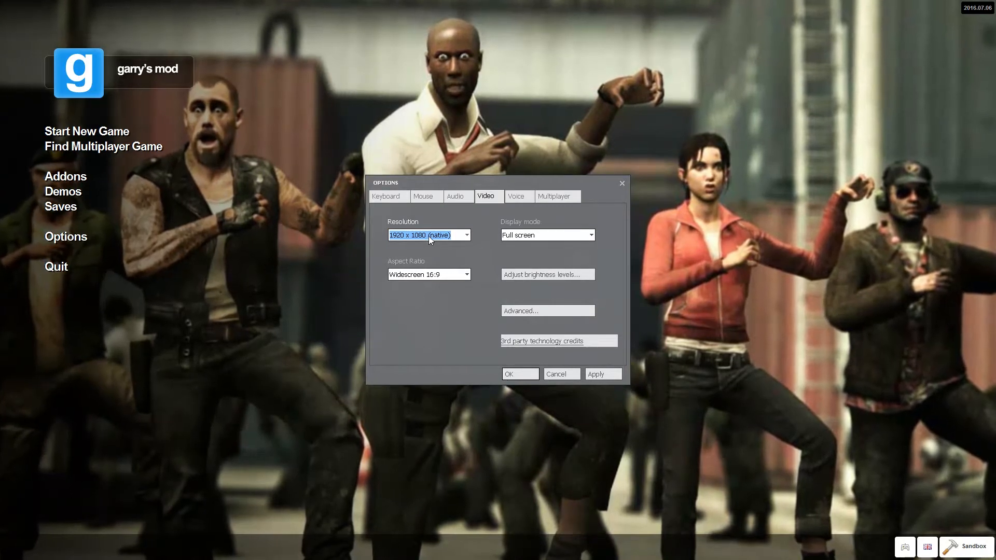
pyautogui.click(467, 236)
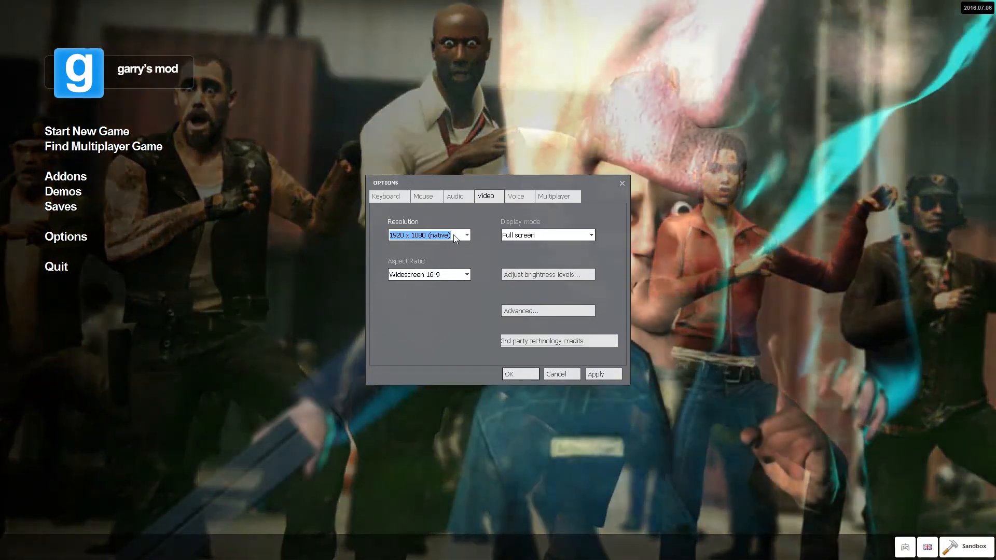
pyautogui.click(465, 236)
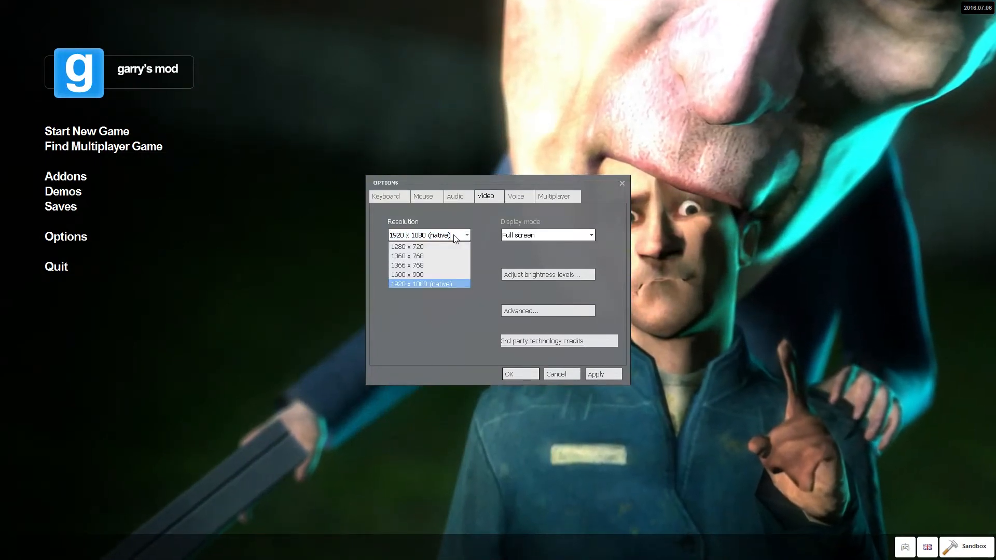
pyautogui.click(422, 283)
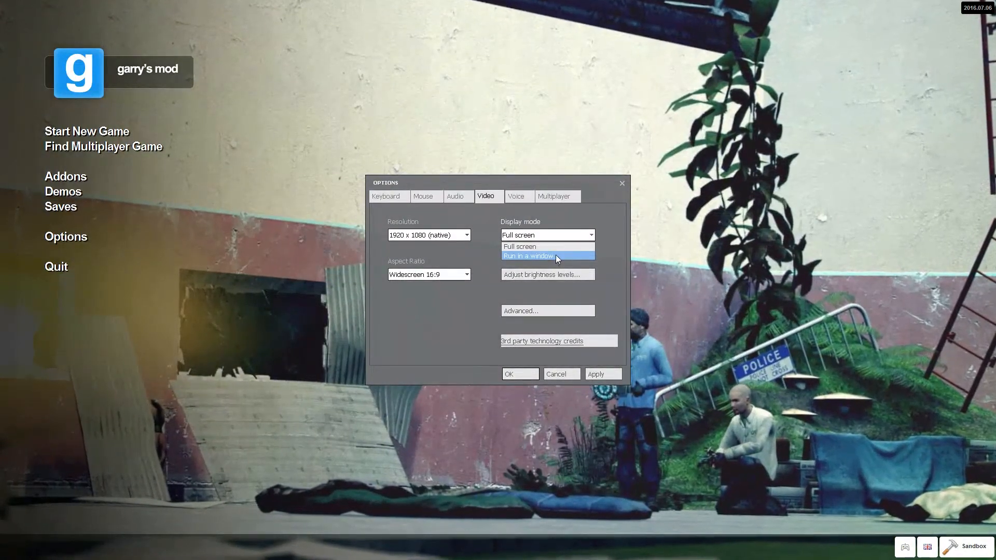
pyautogui.click(518, 247)
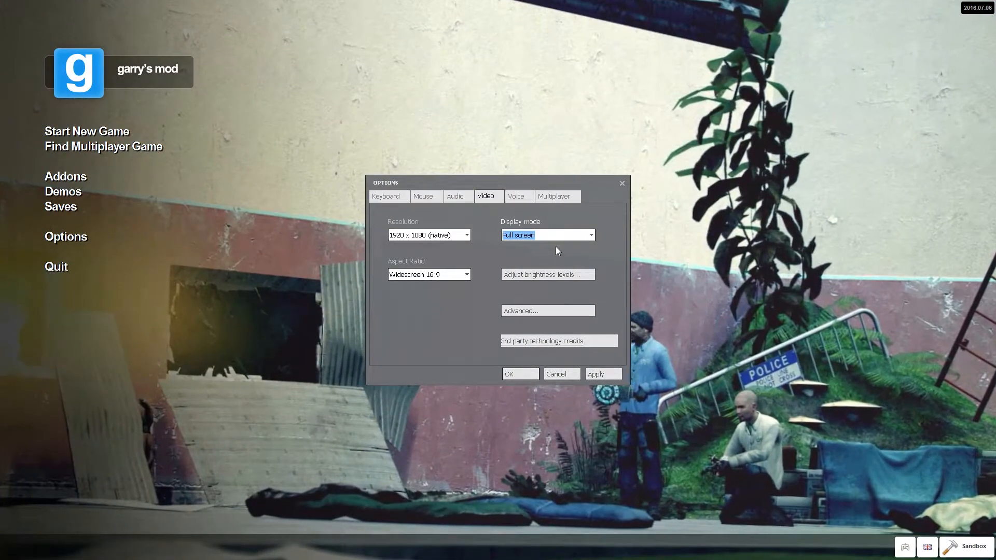
# - Check the brightness levels adjustment and close it without changes
pyautogui.click(547, 274)
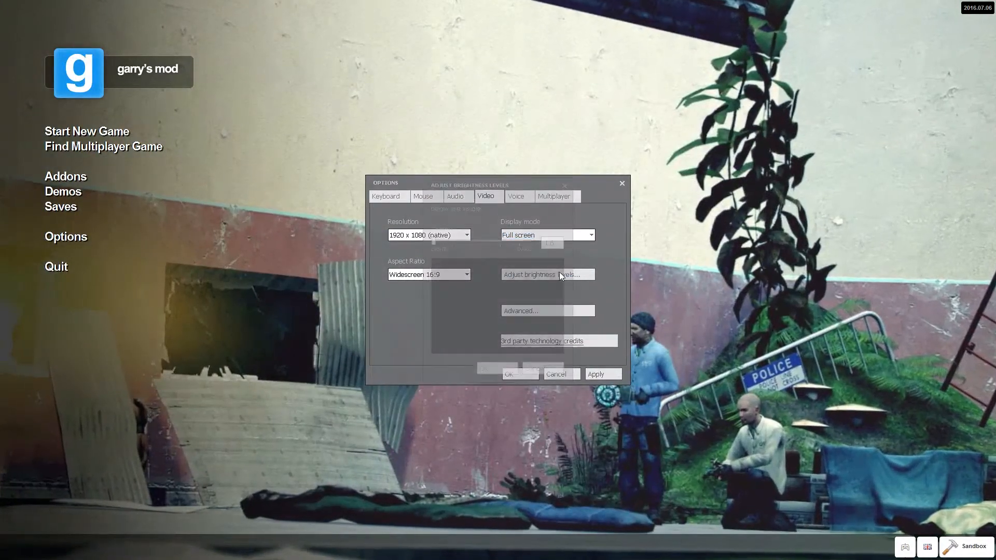
pyautogui.click(547, 274)
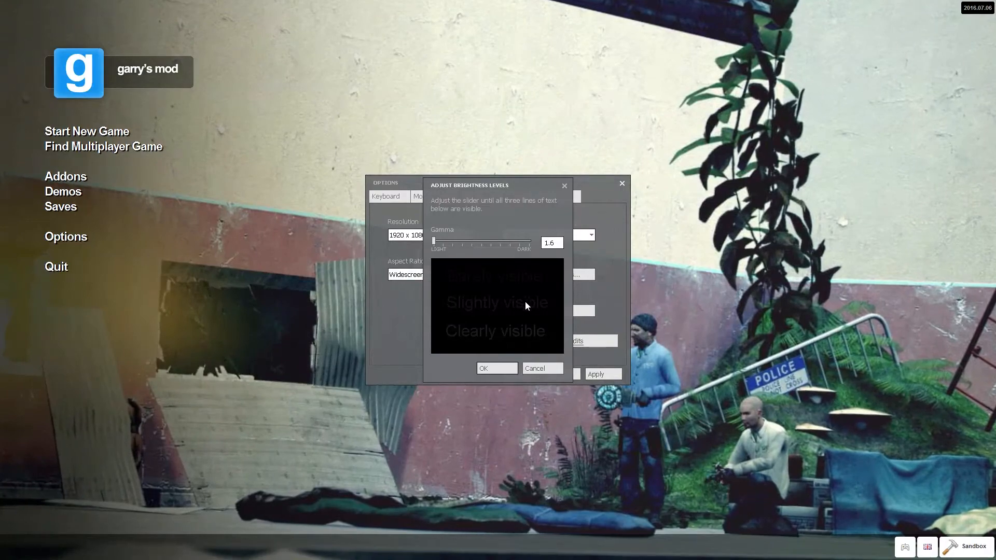
pyautogui.click(496, 368)
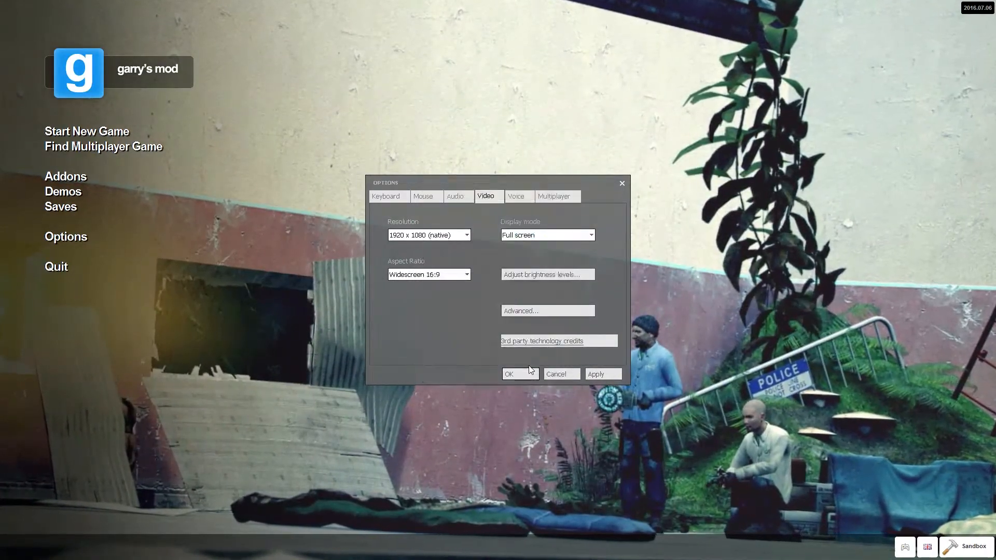
# - In the advanced video settings, keep model detail at High
pyautogui.click(547, 310)
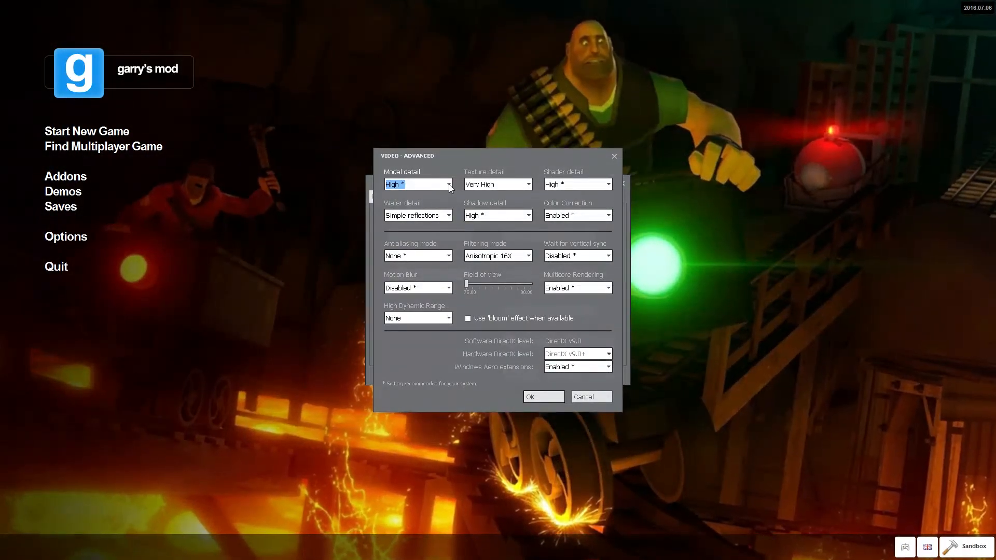
pyautogui.moveTo(449, 201)
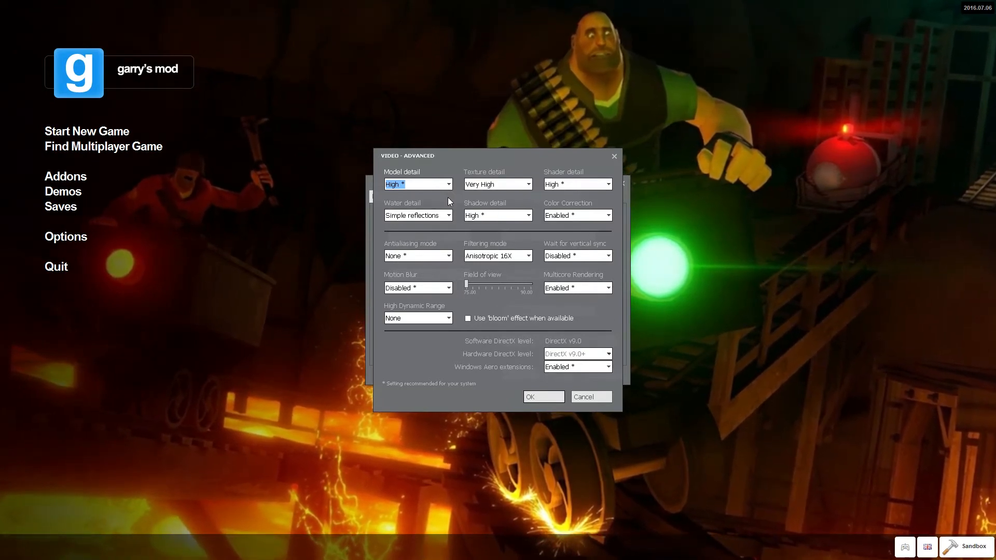
pyautogui.click(448, 184)
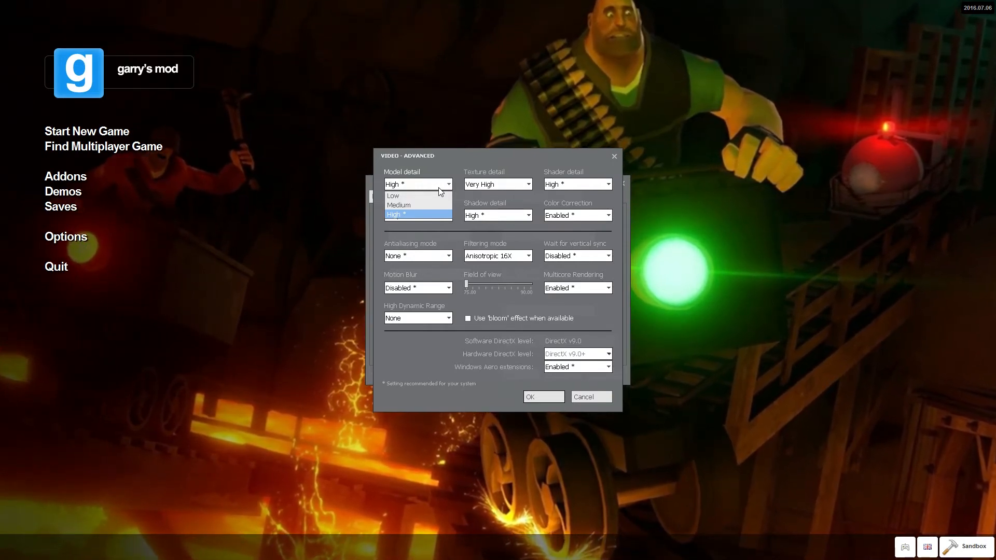
pyautogui.click(395, 213)
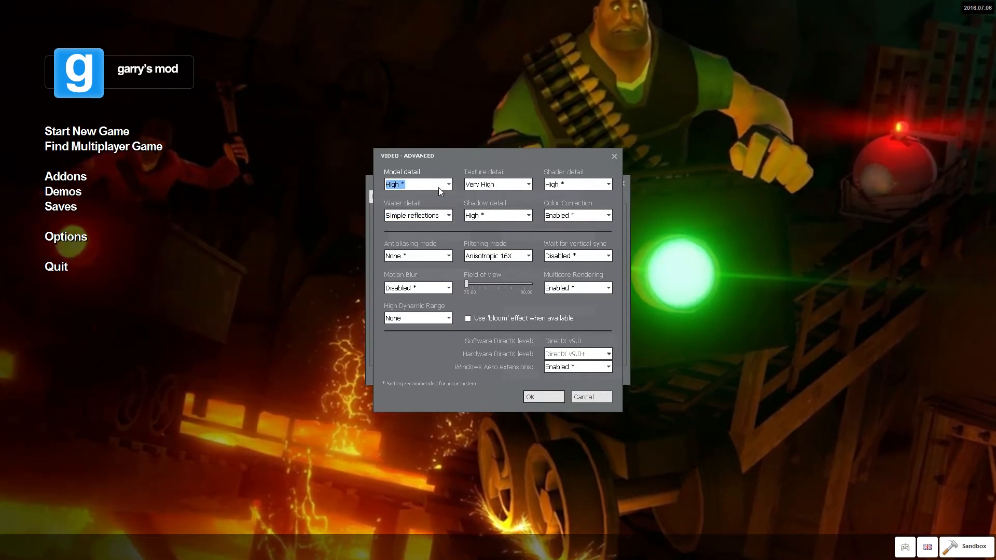
pyautogui.moveTo(703, 428)
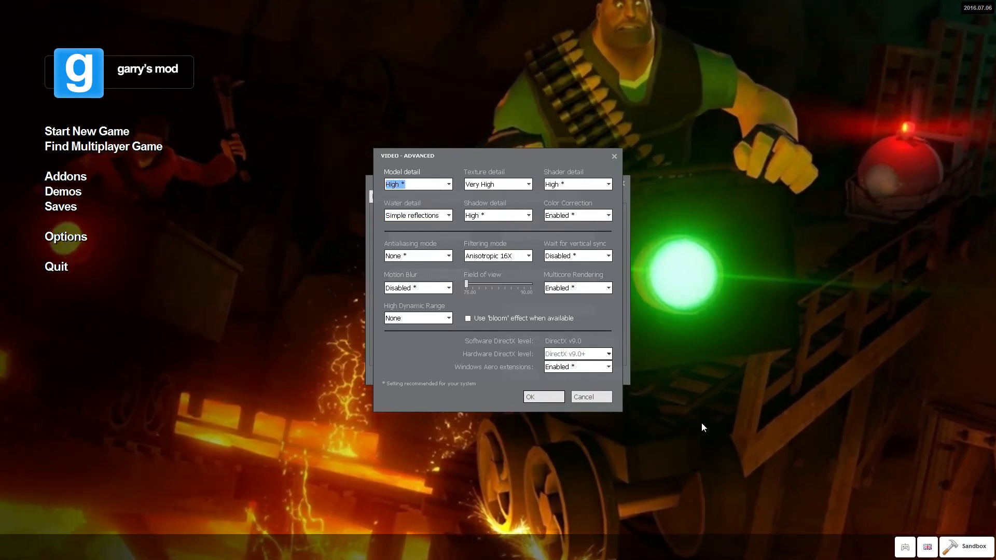
pyautogui.moveTo(484, 185)
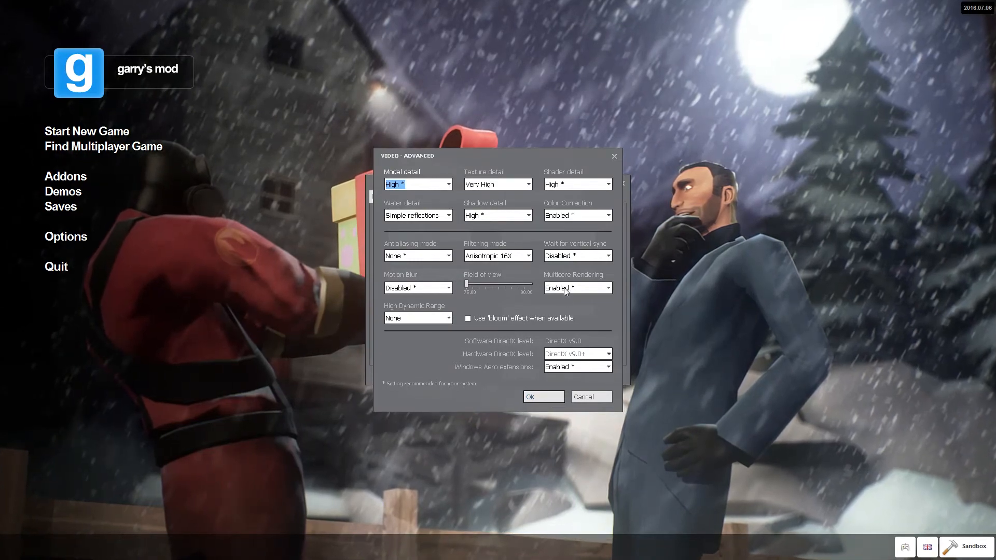
# - Keep multicore rendering Enabled and confirm the advanced video settings
pyautogui.click(607, 288)
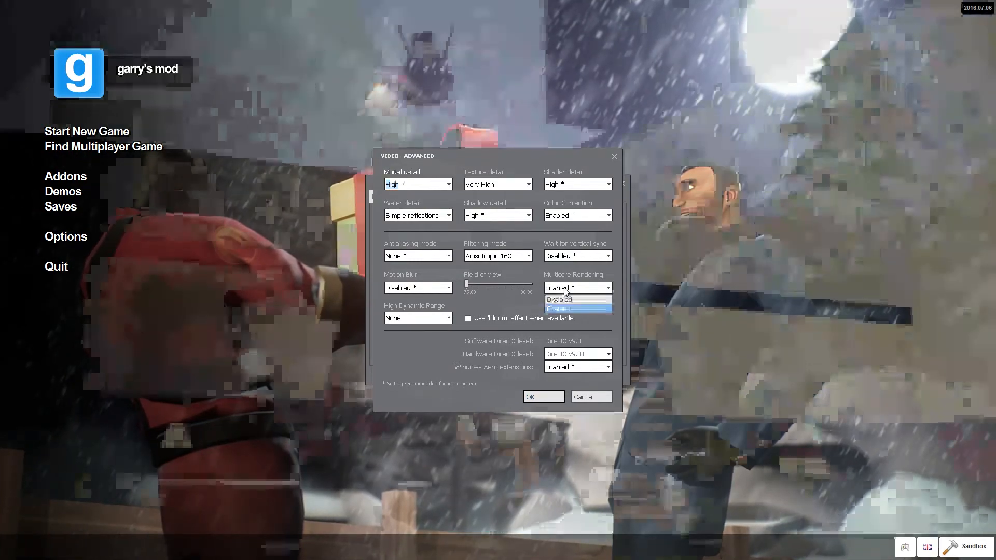
pyautogui.click(565, 310)
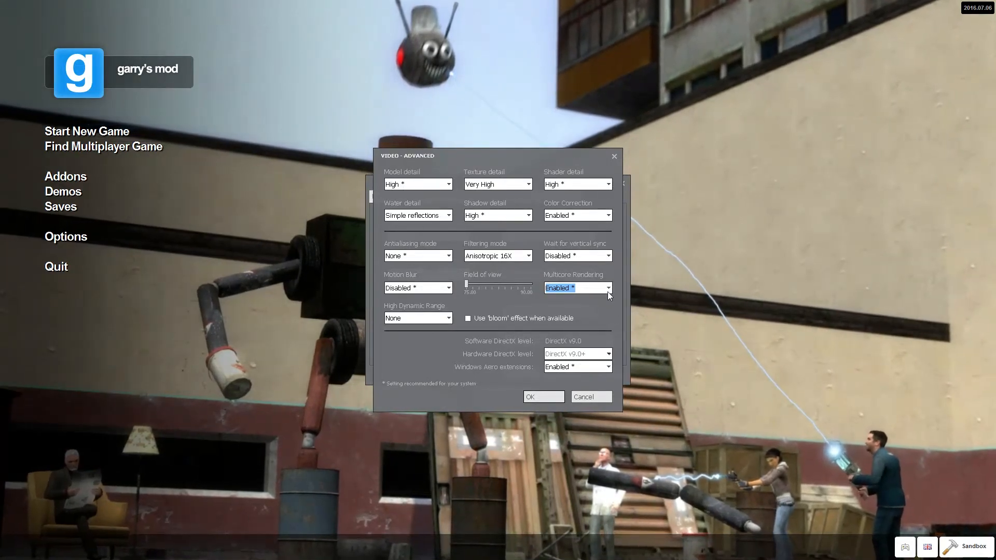
pyautogui.click(606, 287)
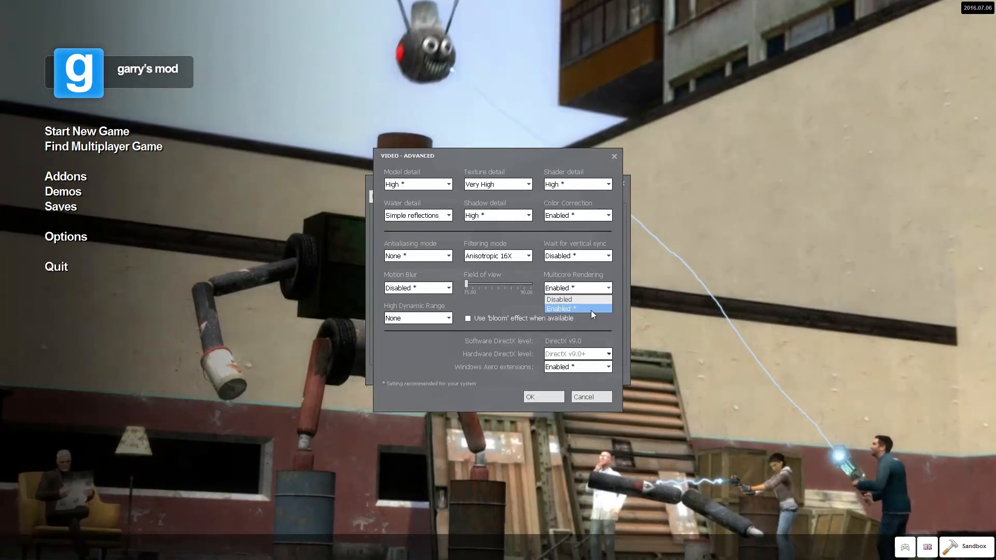
pyautogui.click(575, 308)
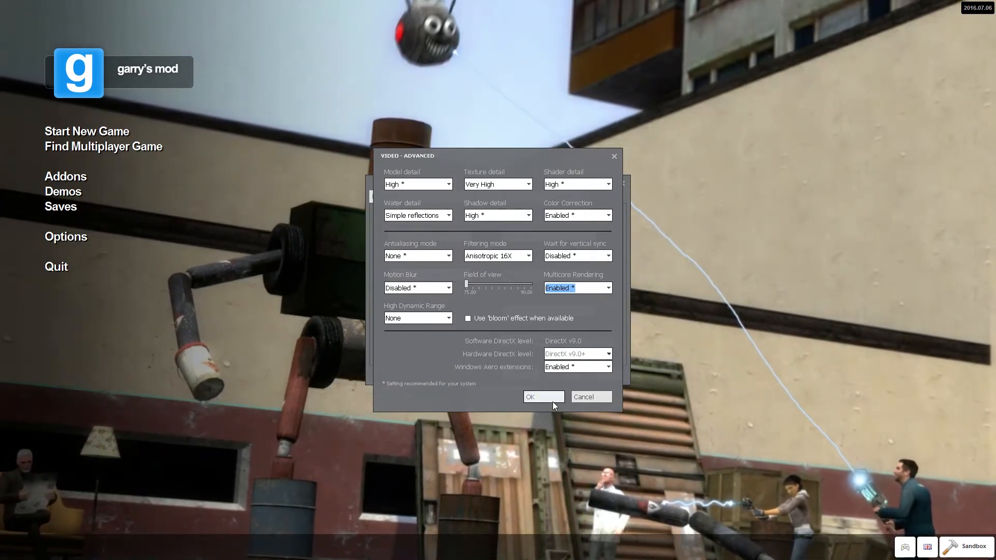
pyautogui.click(541, 396)
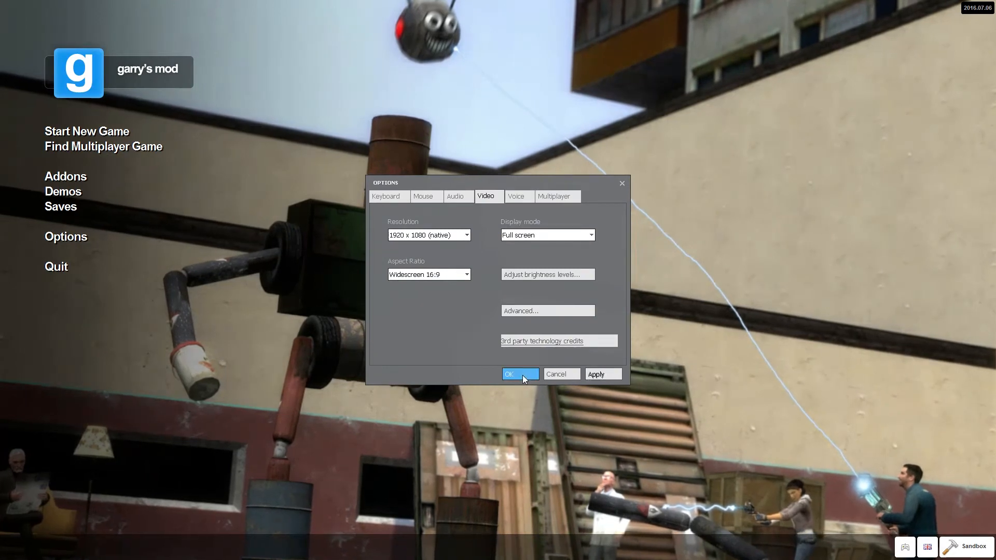
# - Close the options, clear the developer console log and close the console
pyautogui.click(516, 373)
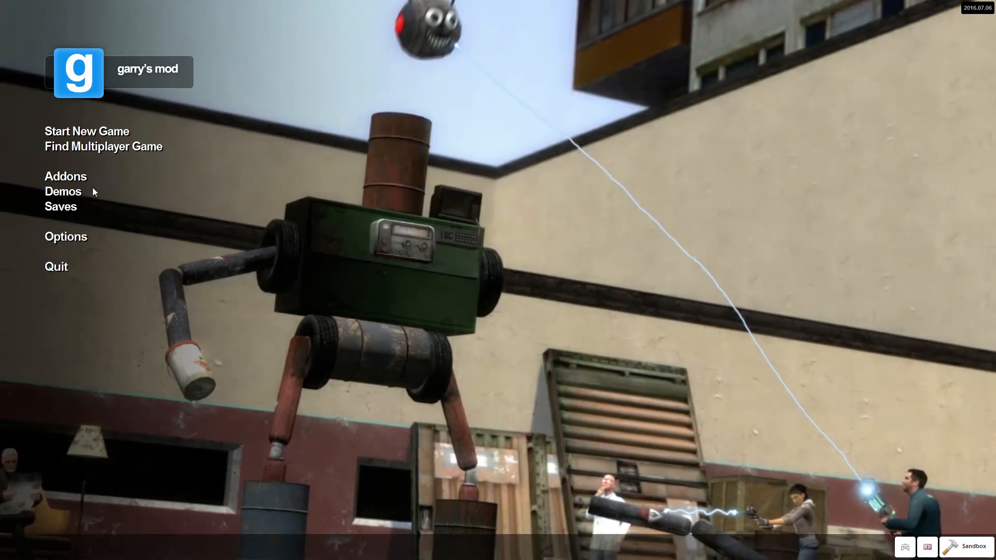
pyautogui.moveTo(437, 294)
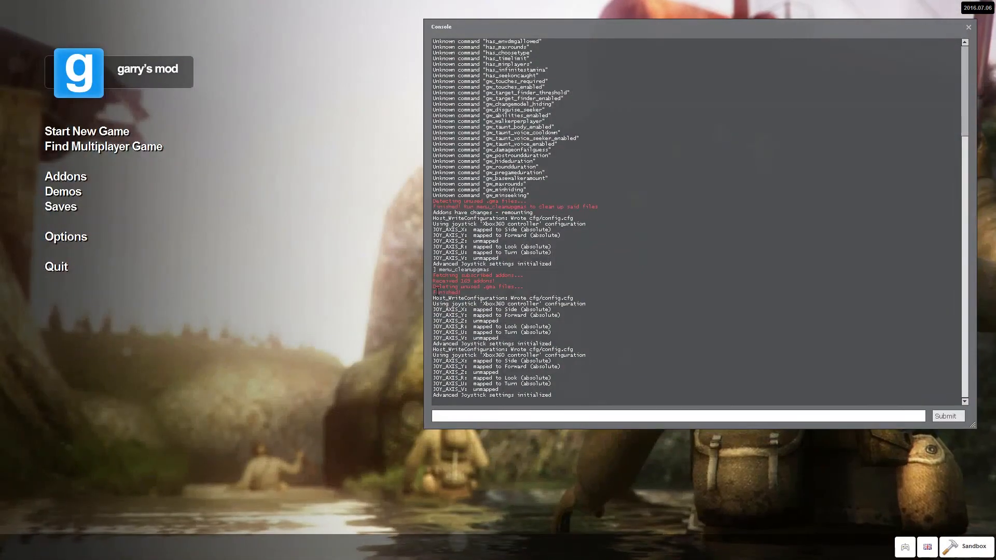
pyautogui.write('clear')
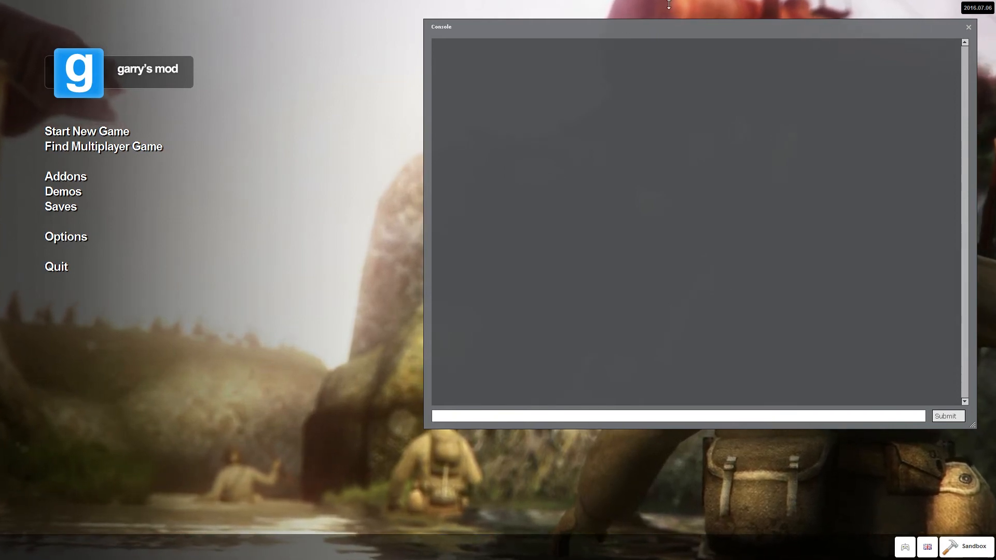
pyautogui.click(968, 27)
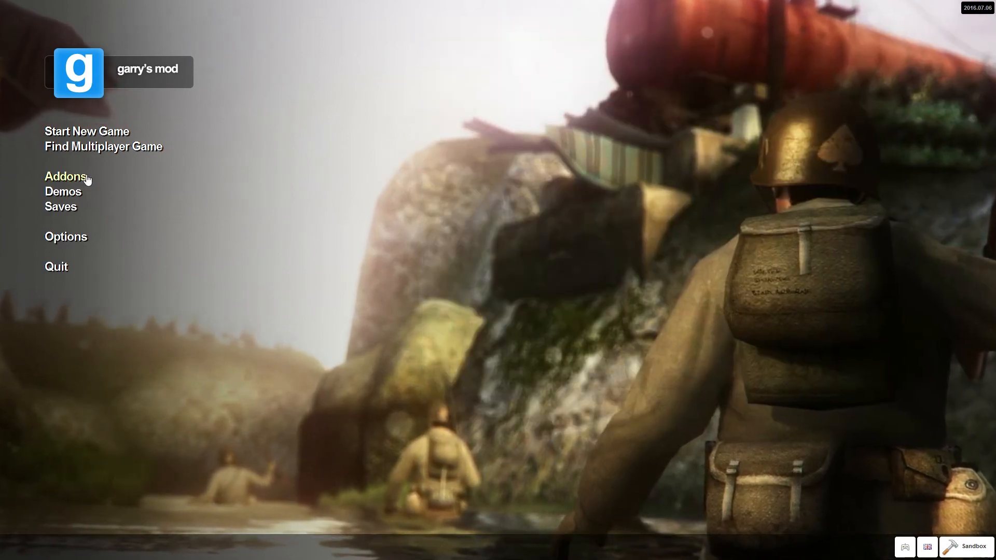
pyautogui.click(64, 176)
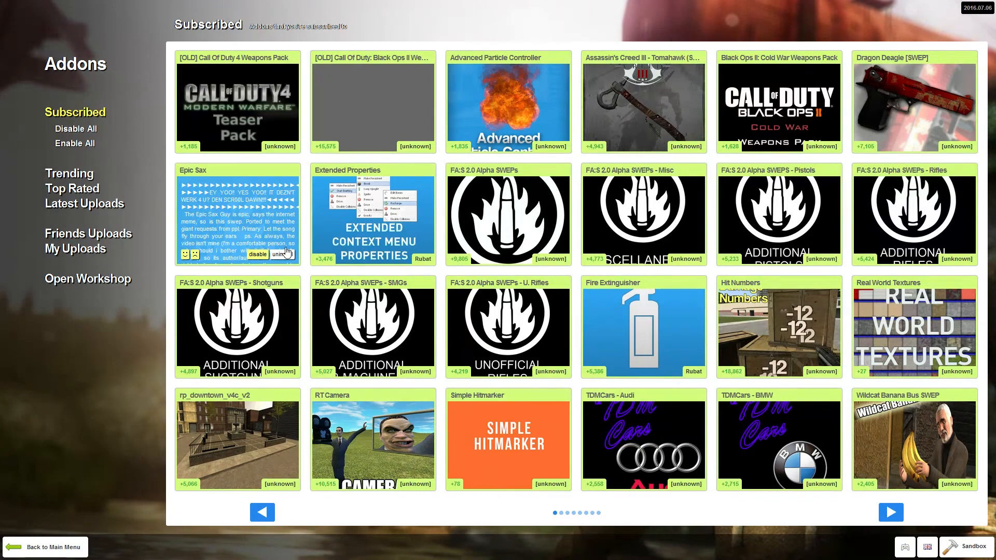
pyautogui.click(256, 254)
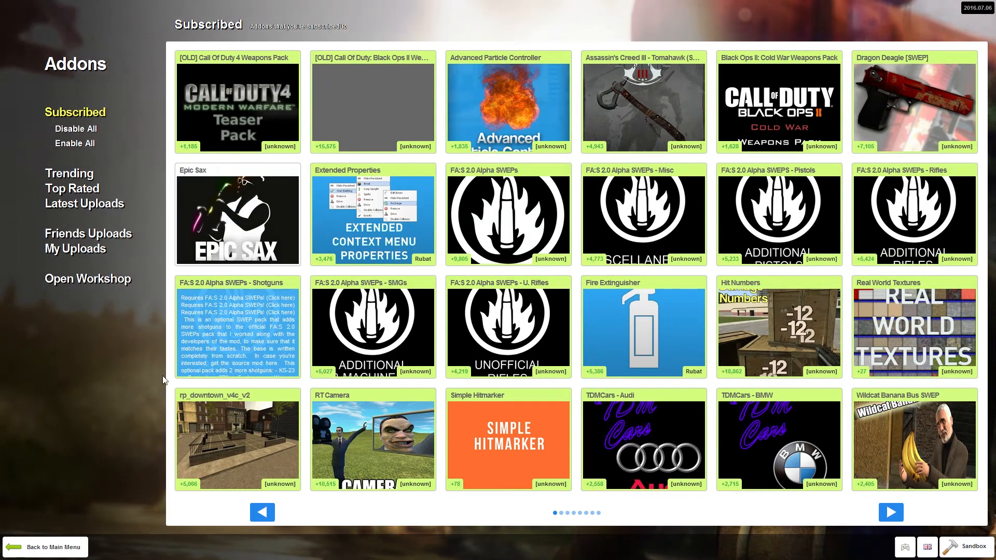
pyautogui.click(52, 547)
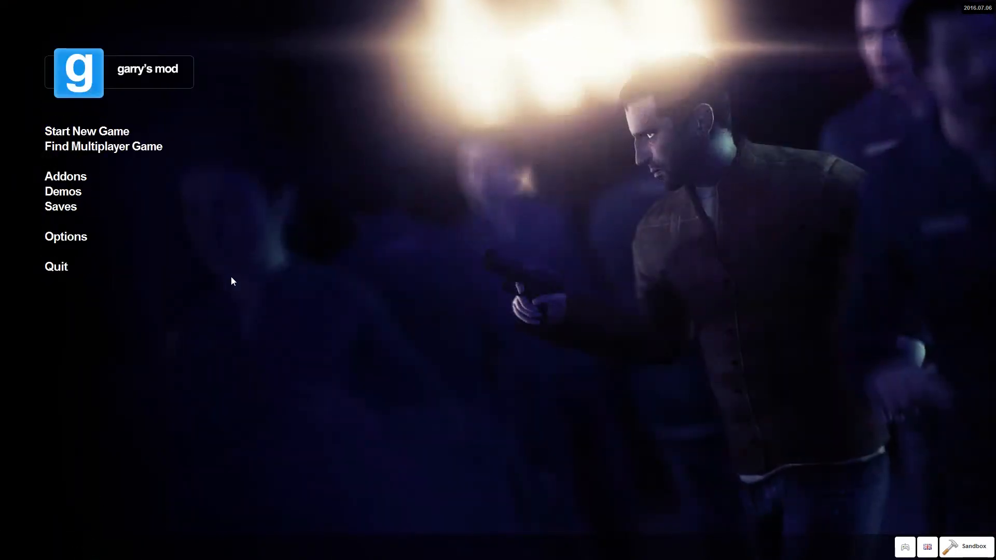
pyautogui.moveTo(257, 271)
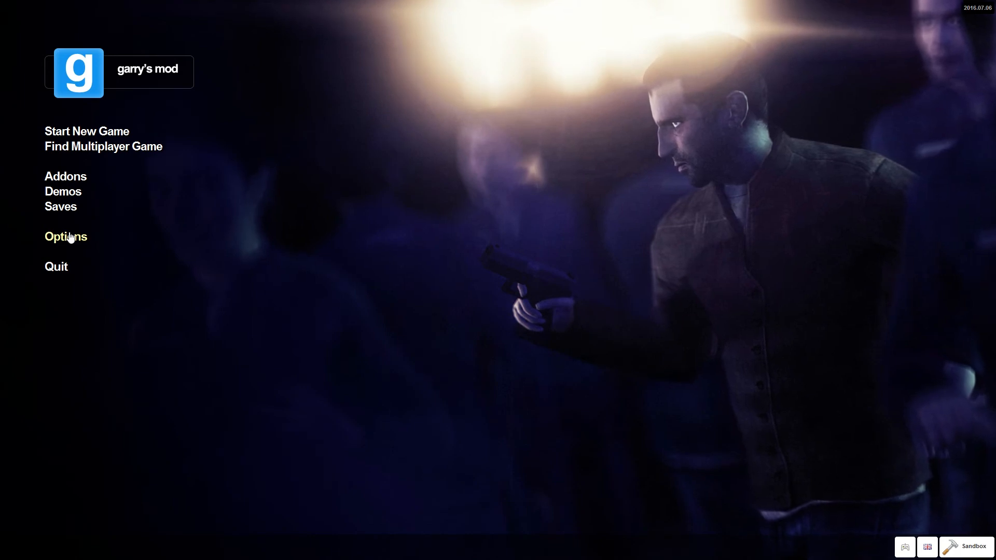
# - Keep Enable developer console ticked in the advanced keyboard settings and confirm
pyautogui.click(65, 237)
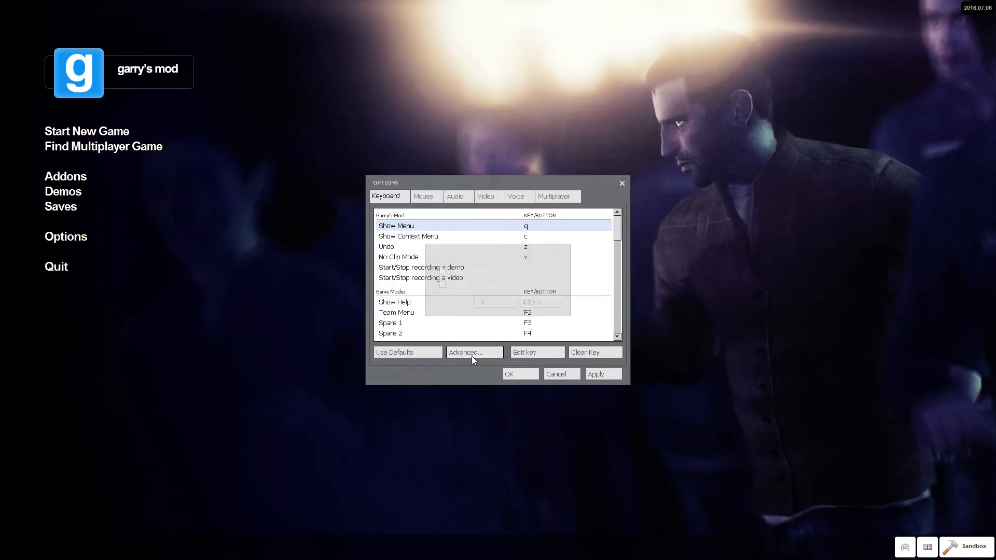
pyautogui.click(474, 351)
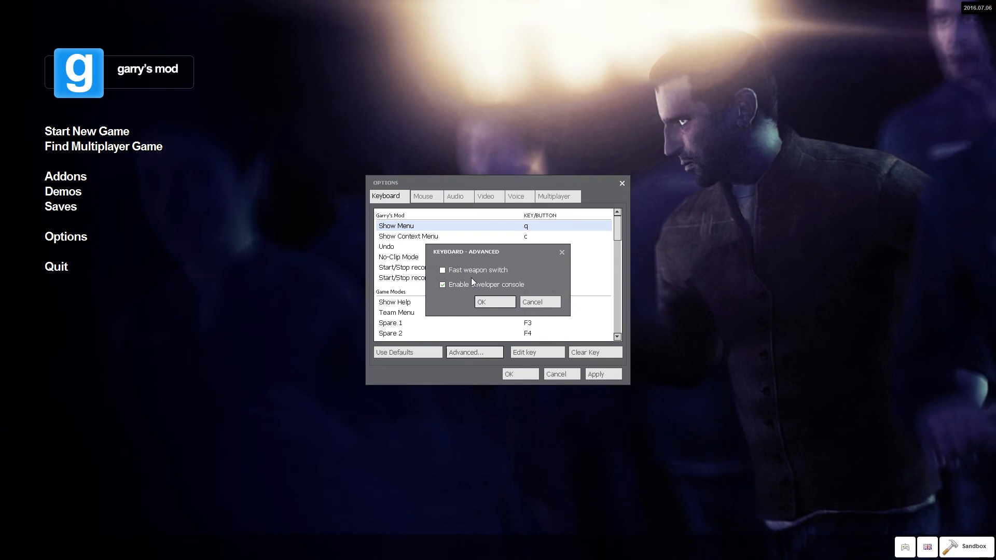
pyautogui.click(494, 302)
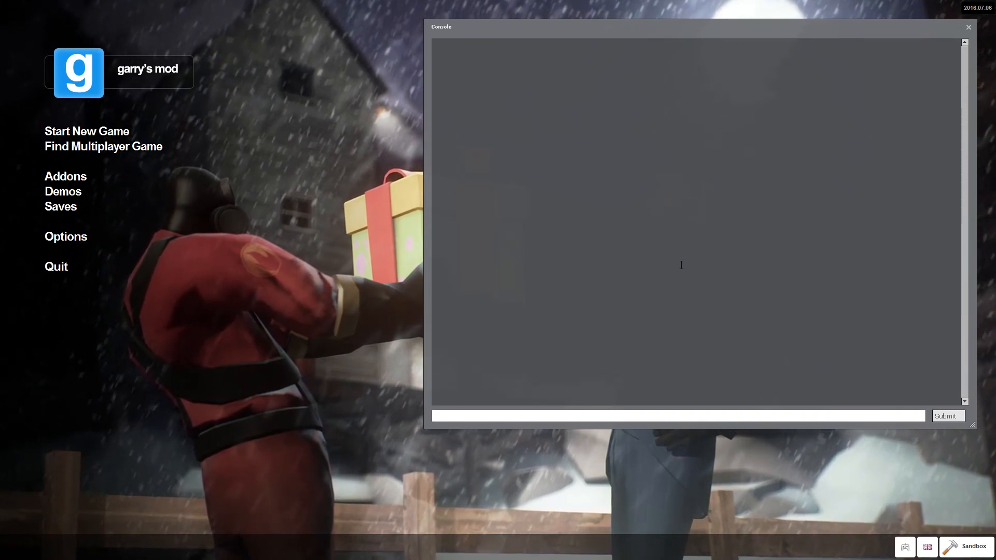
# - Run menu_cleanupgmas to delete unused .gma files, wait for Finished, and close the console
pyautogui.write('me')
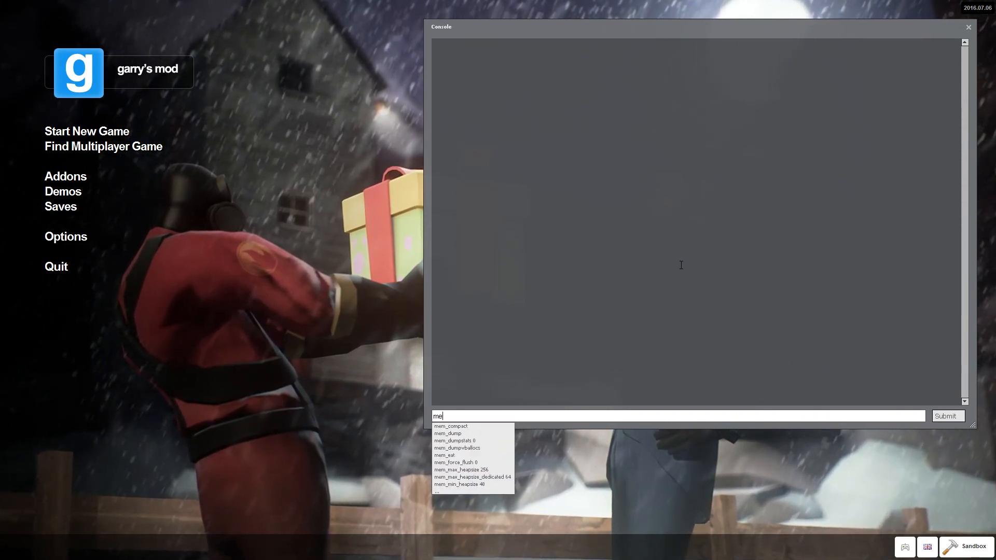
pyautogui.write('menu_cleanupgma')
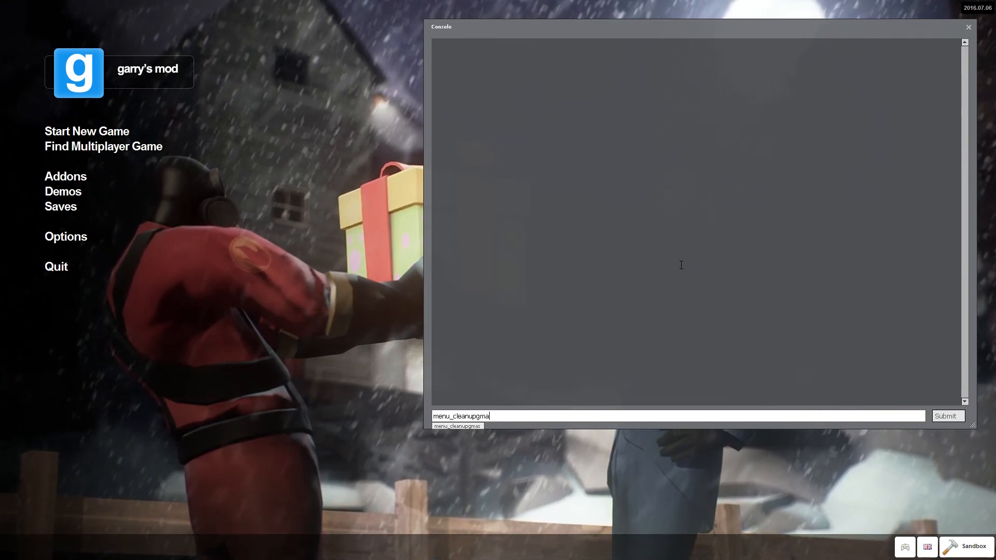
pyautogui.press('Return')
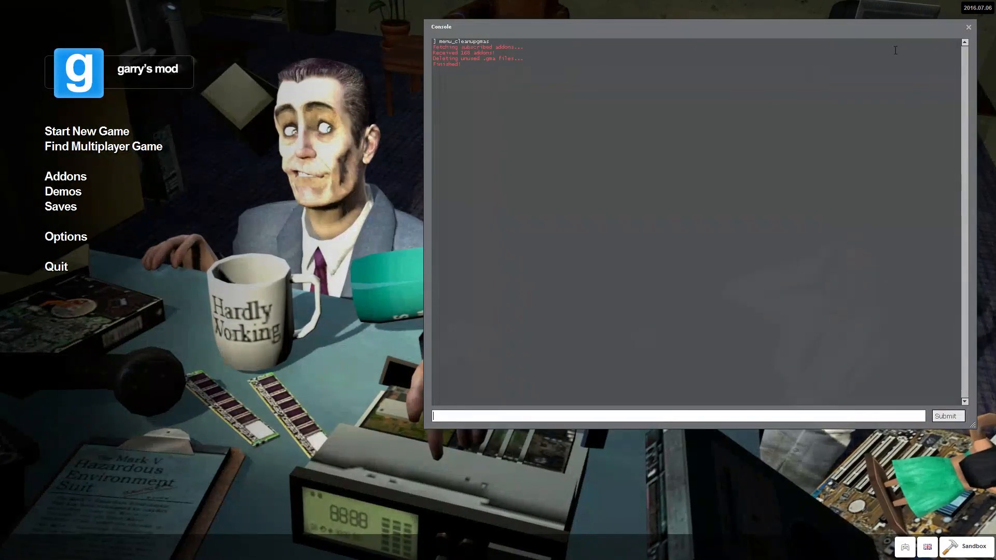
pyautogui.click(967, 27)
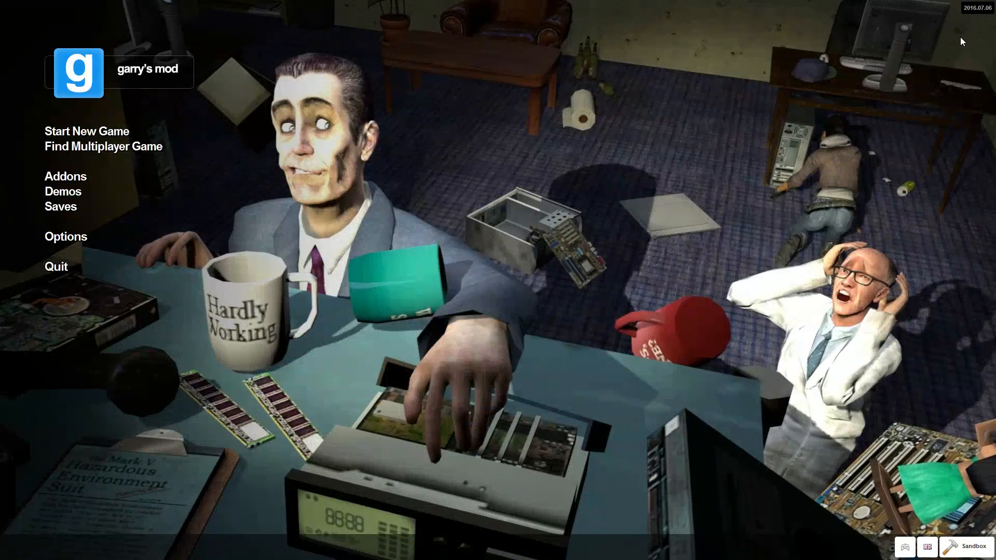